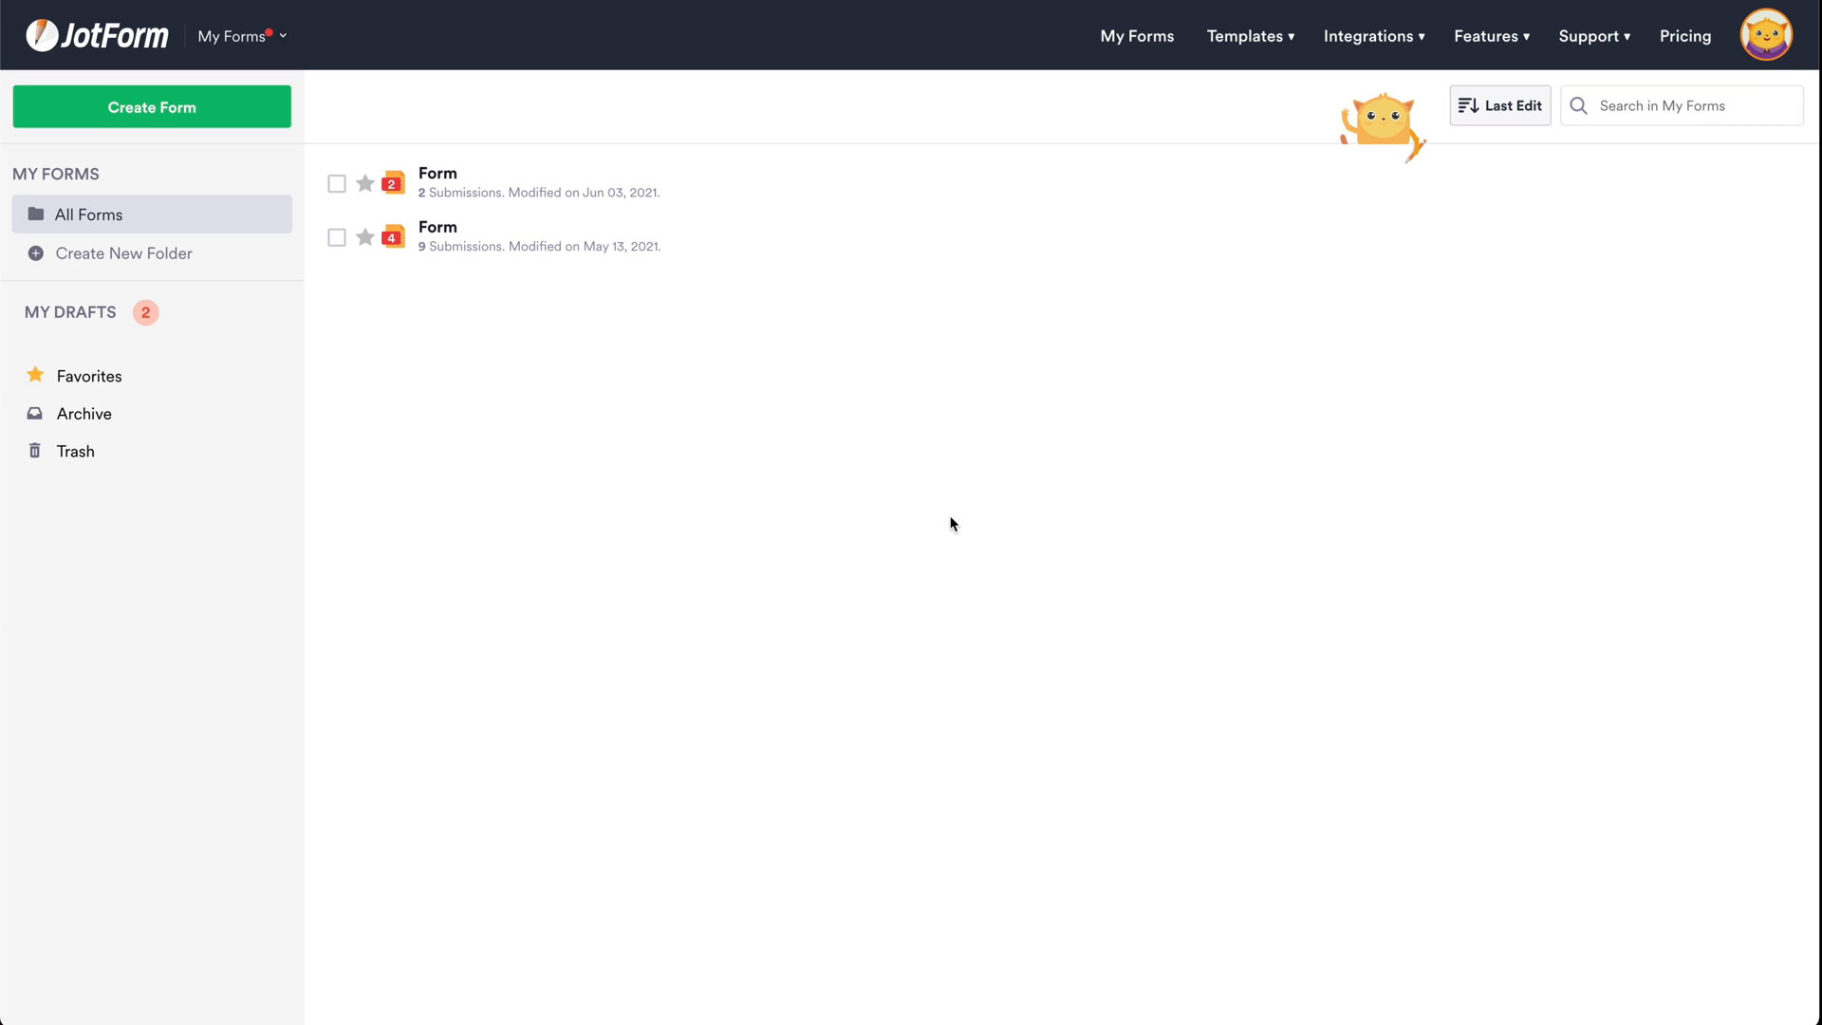
mouse_move(771, 485)
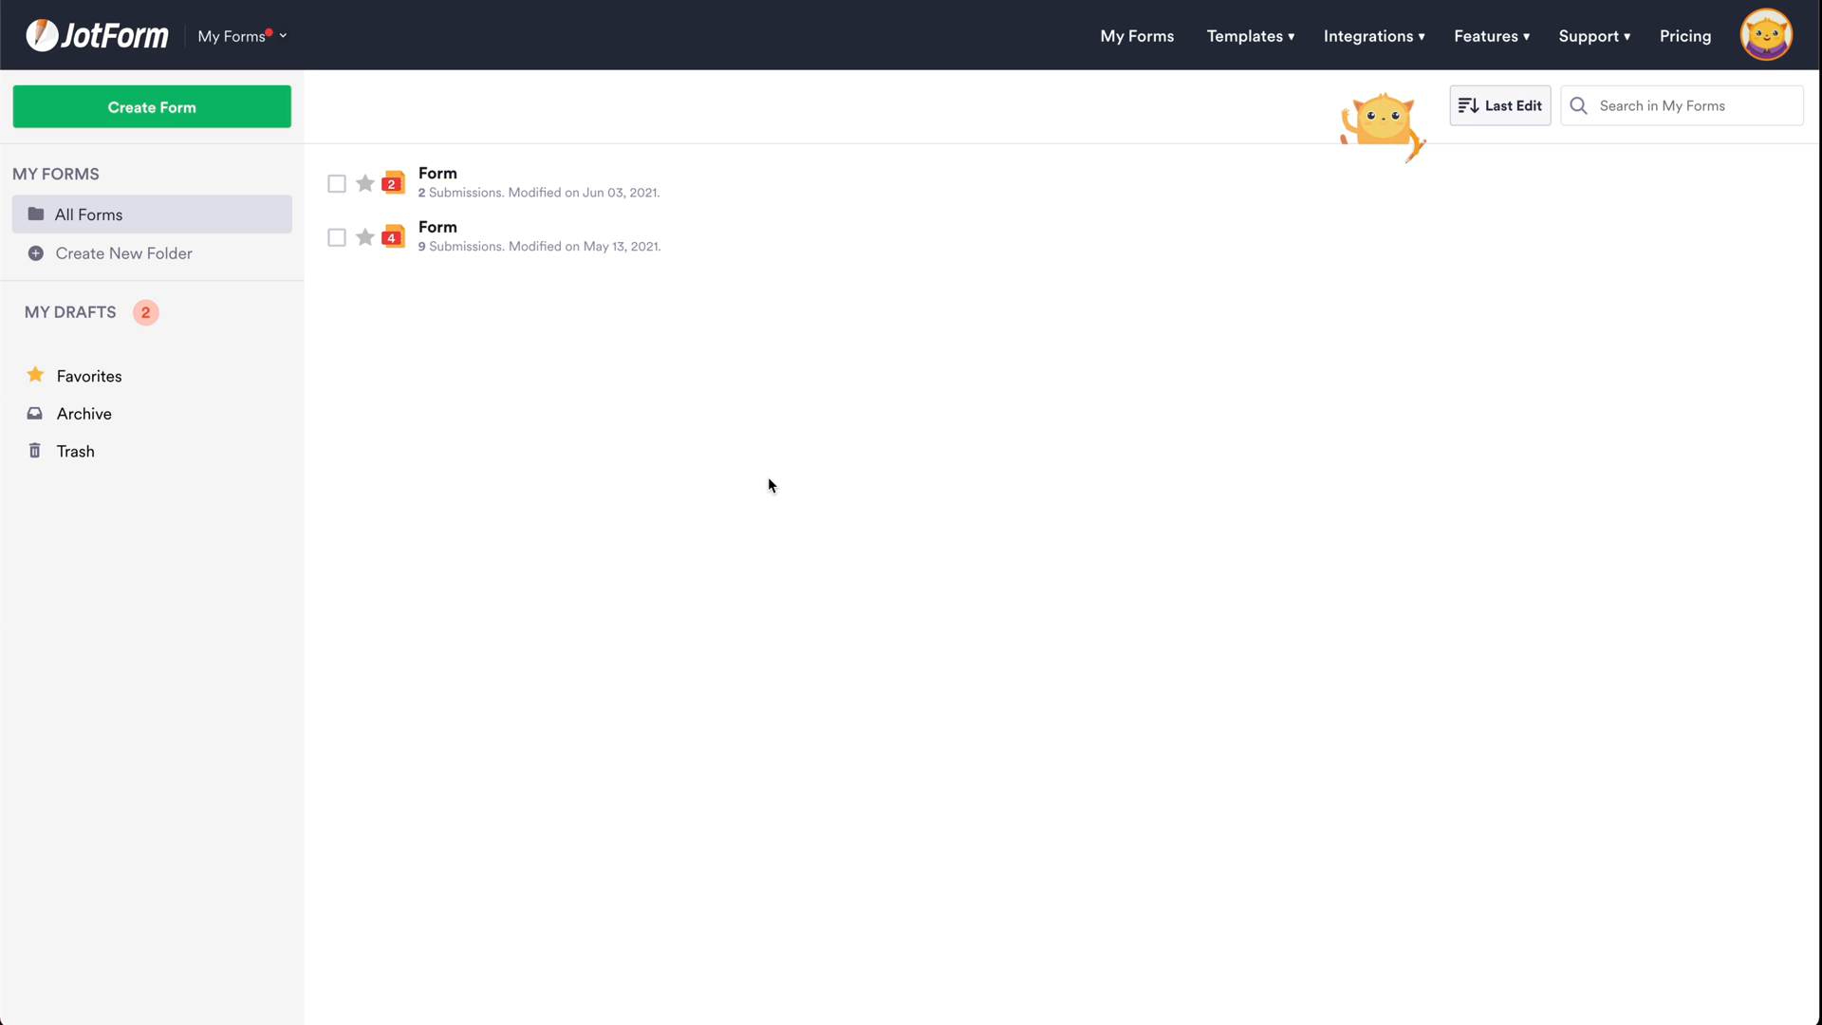
mouse_move(636, 383)
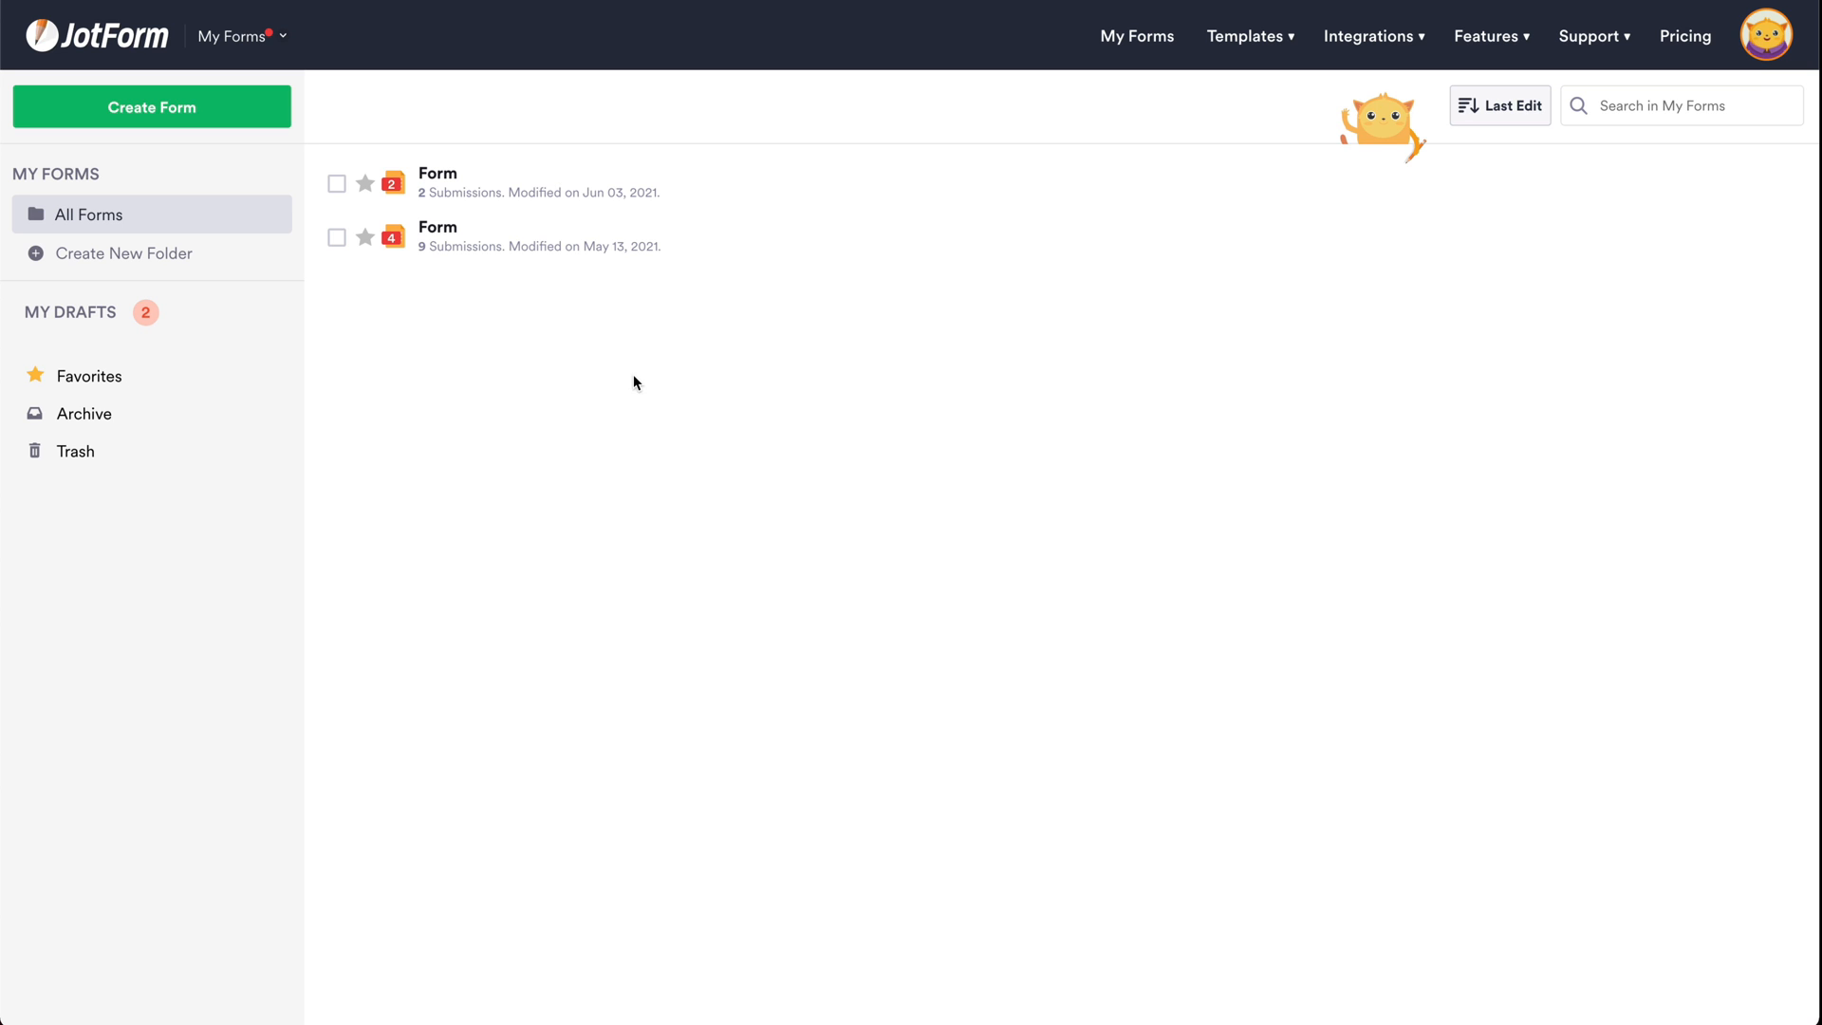
Select the 9-submission form and start a new report from the Reports menu.
click(336, 236)
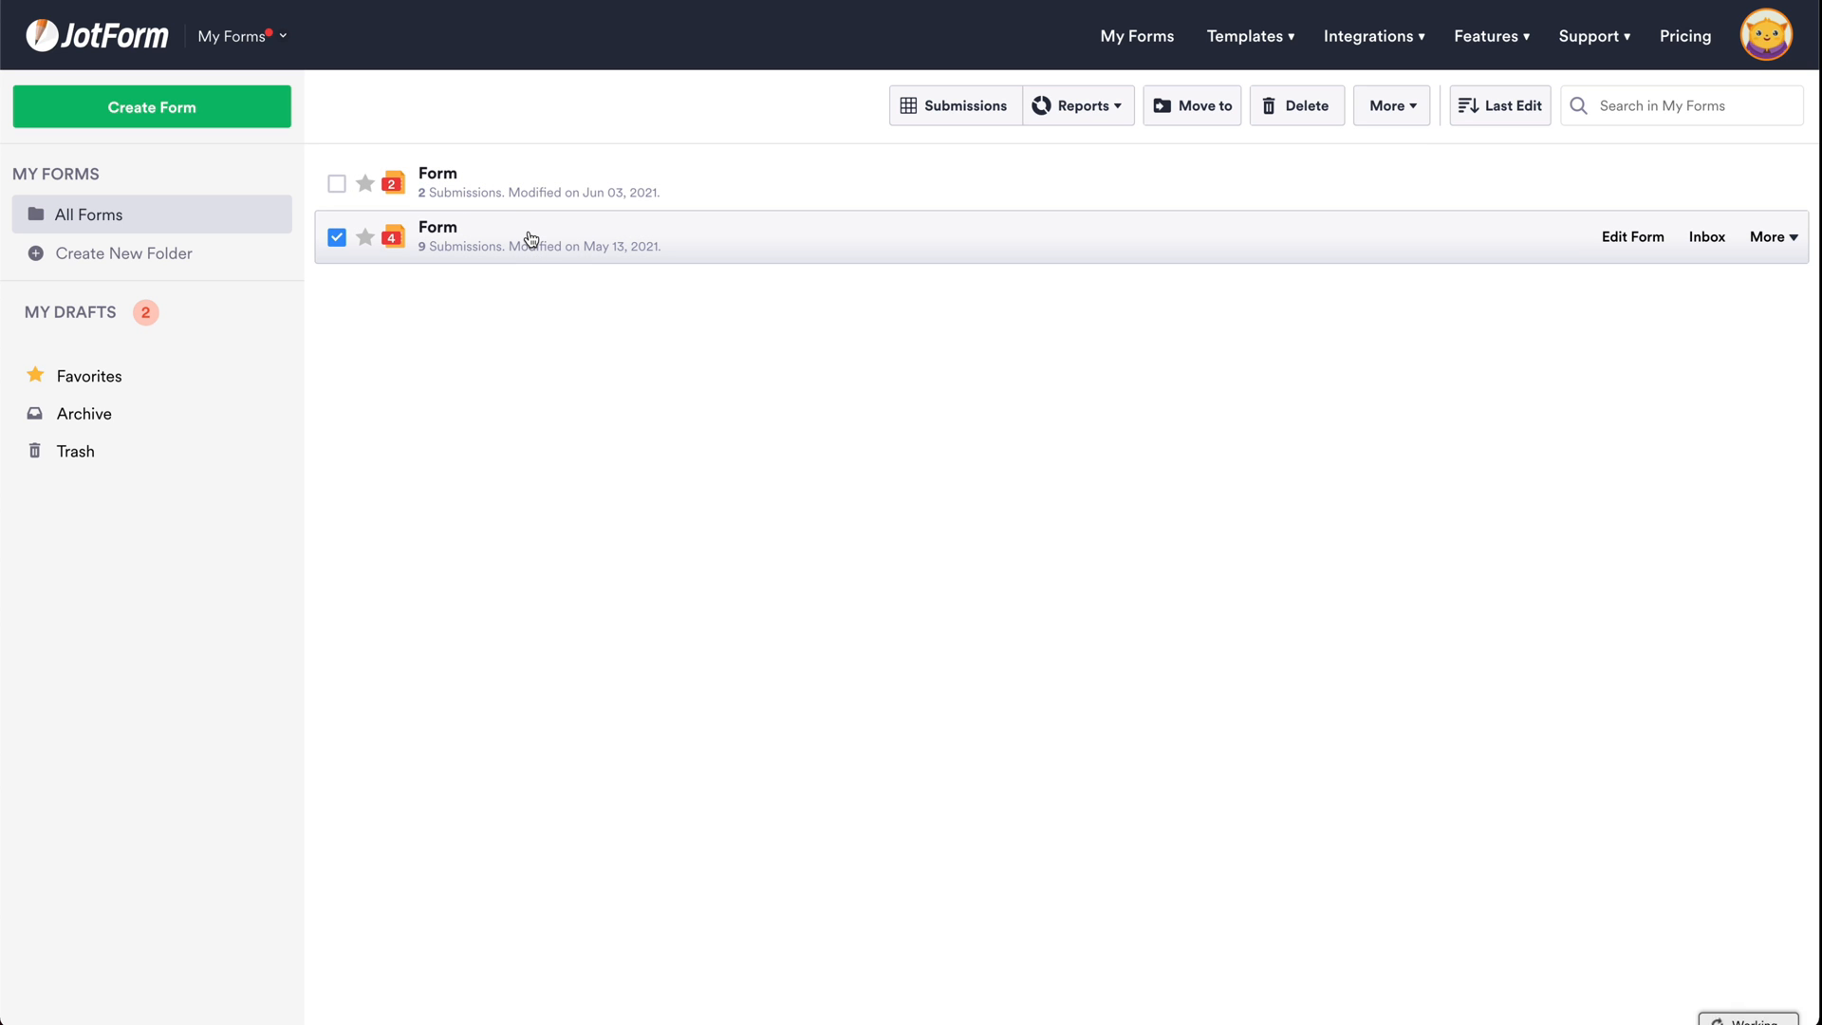
click(1090, 106)
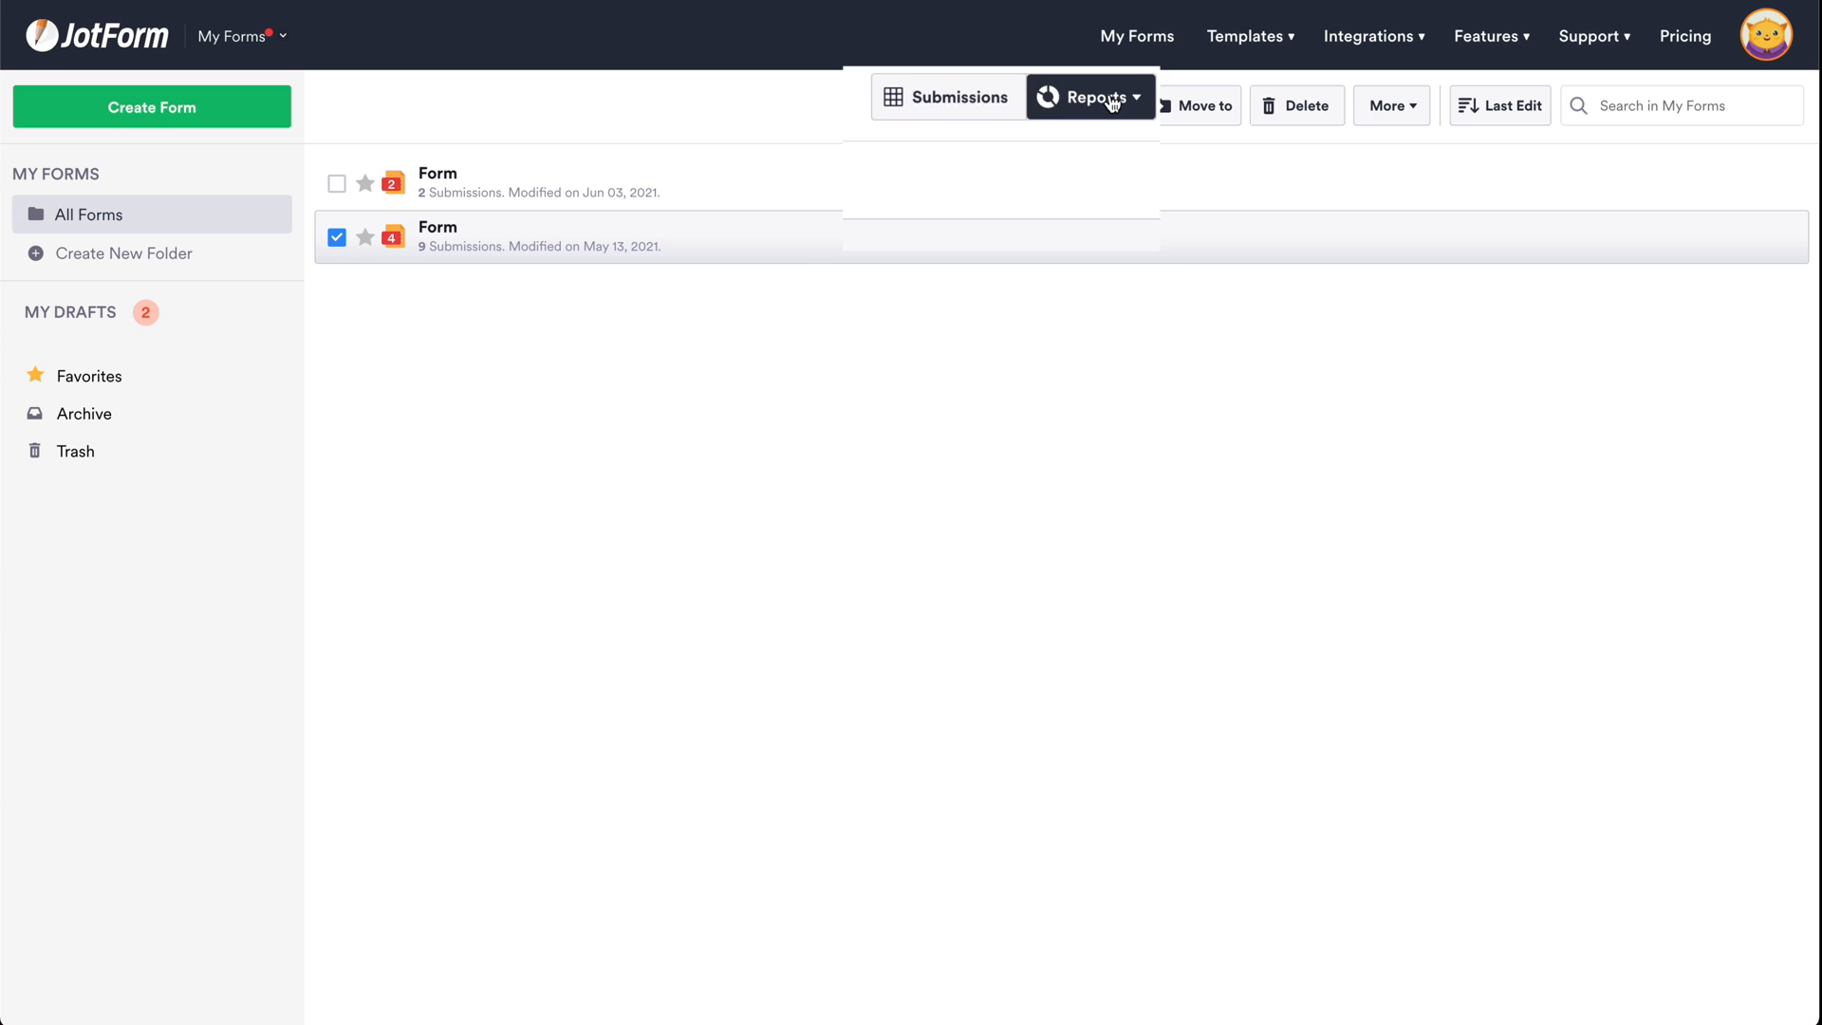
click(1099, 98)
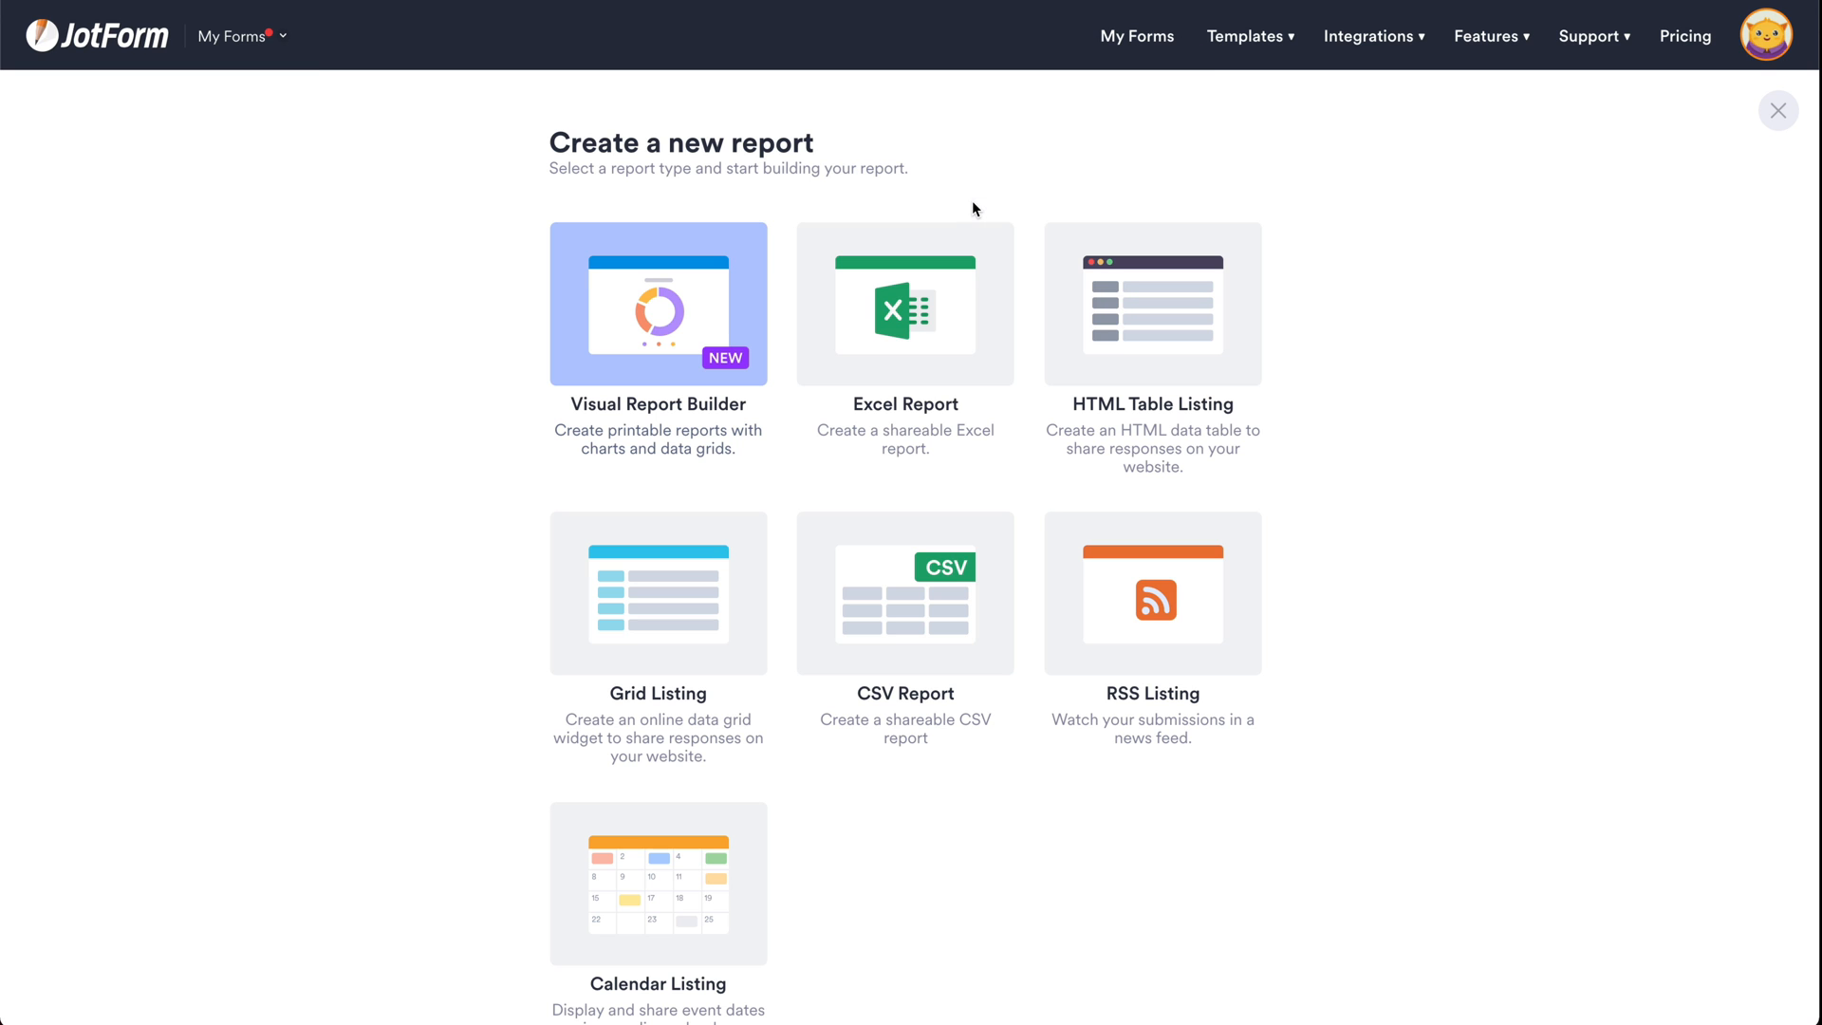
Create an Excel report with all six fields, including Submission IP.
click(904, 306)
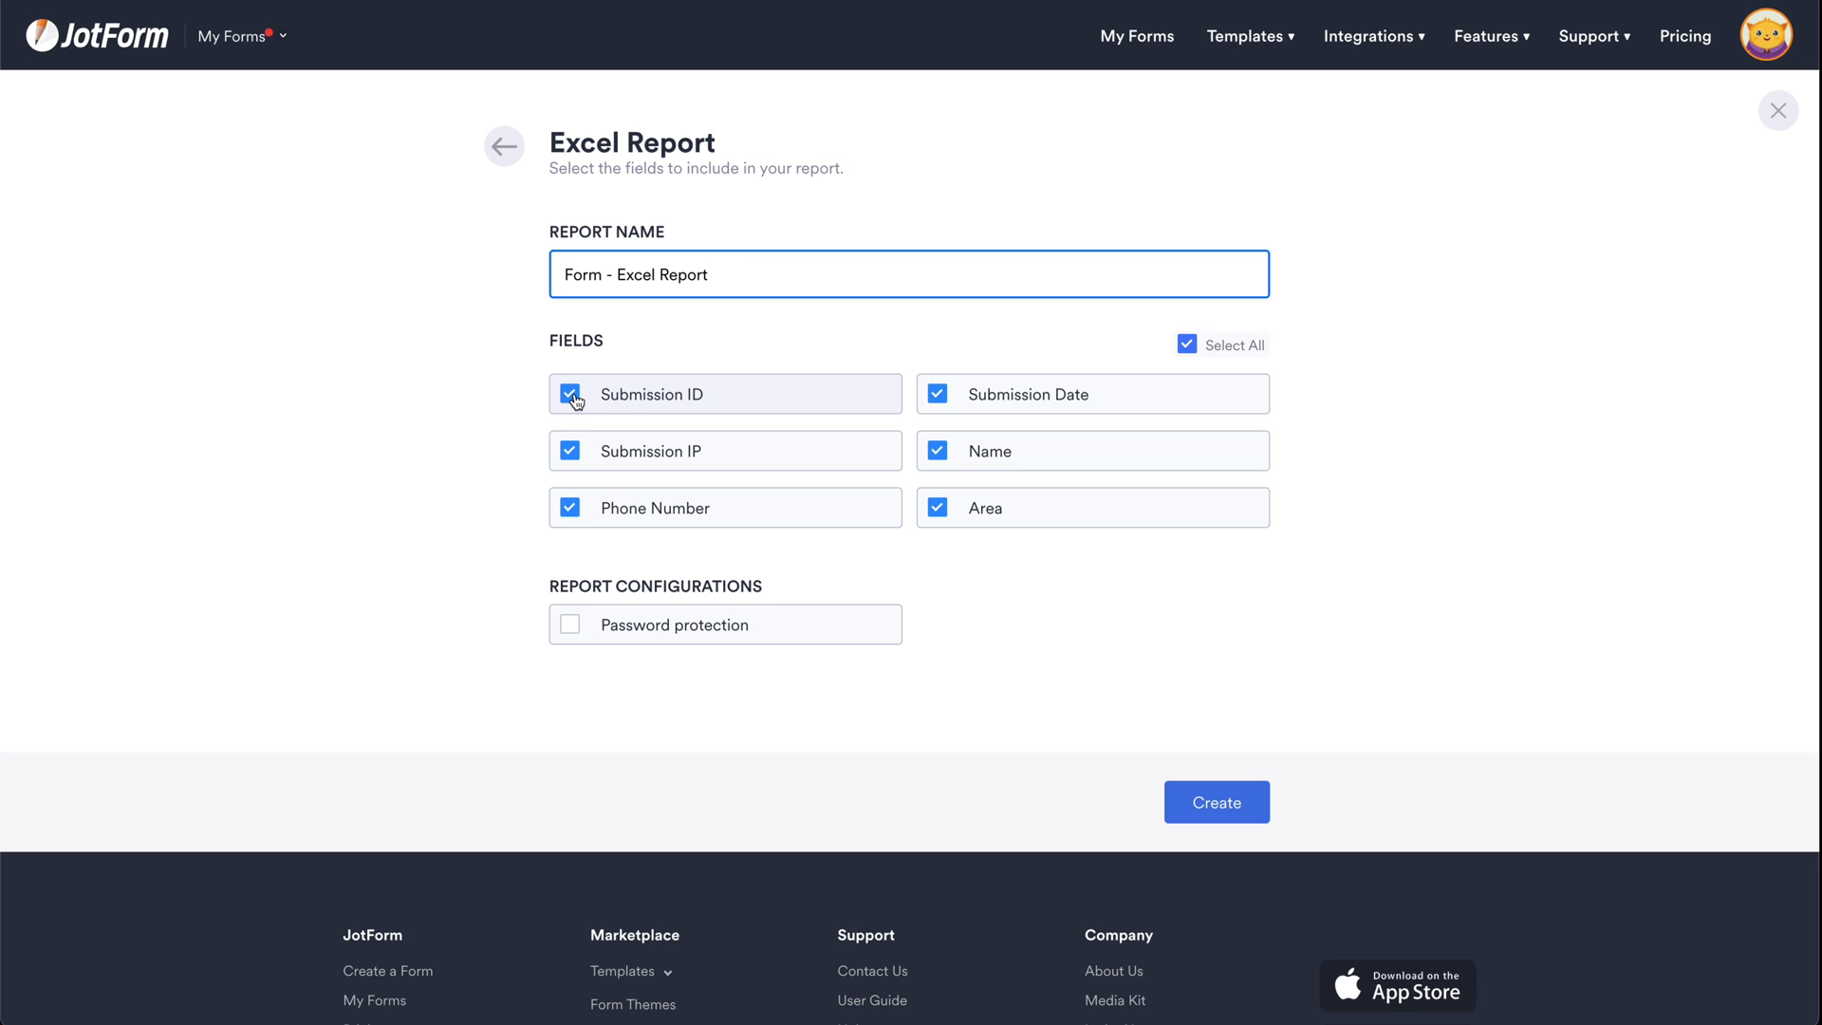
mouse_move(1019, 439)
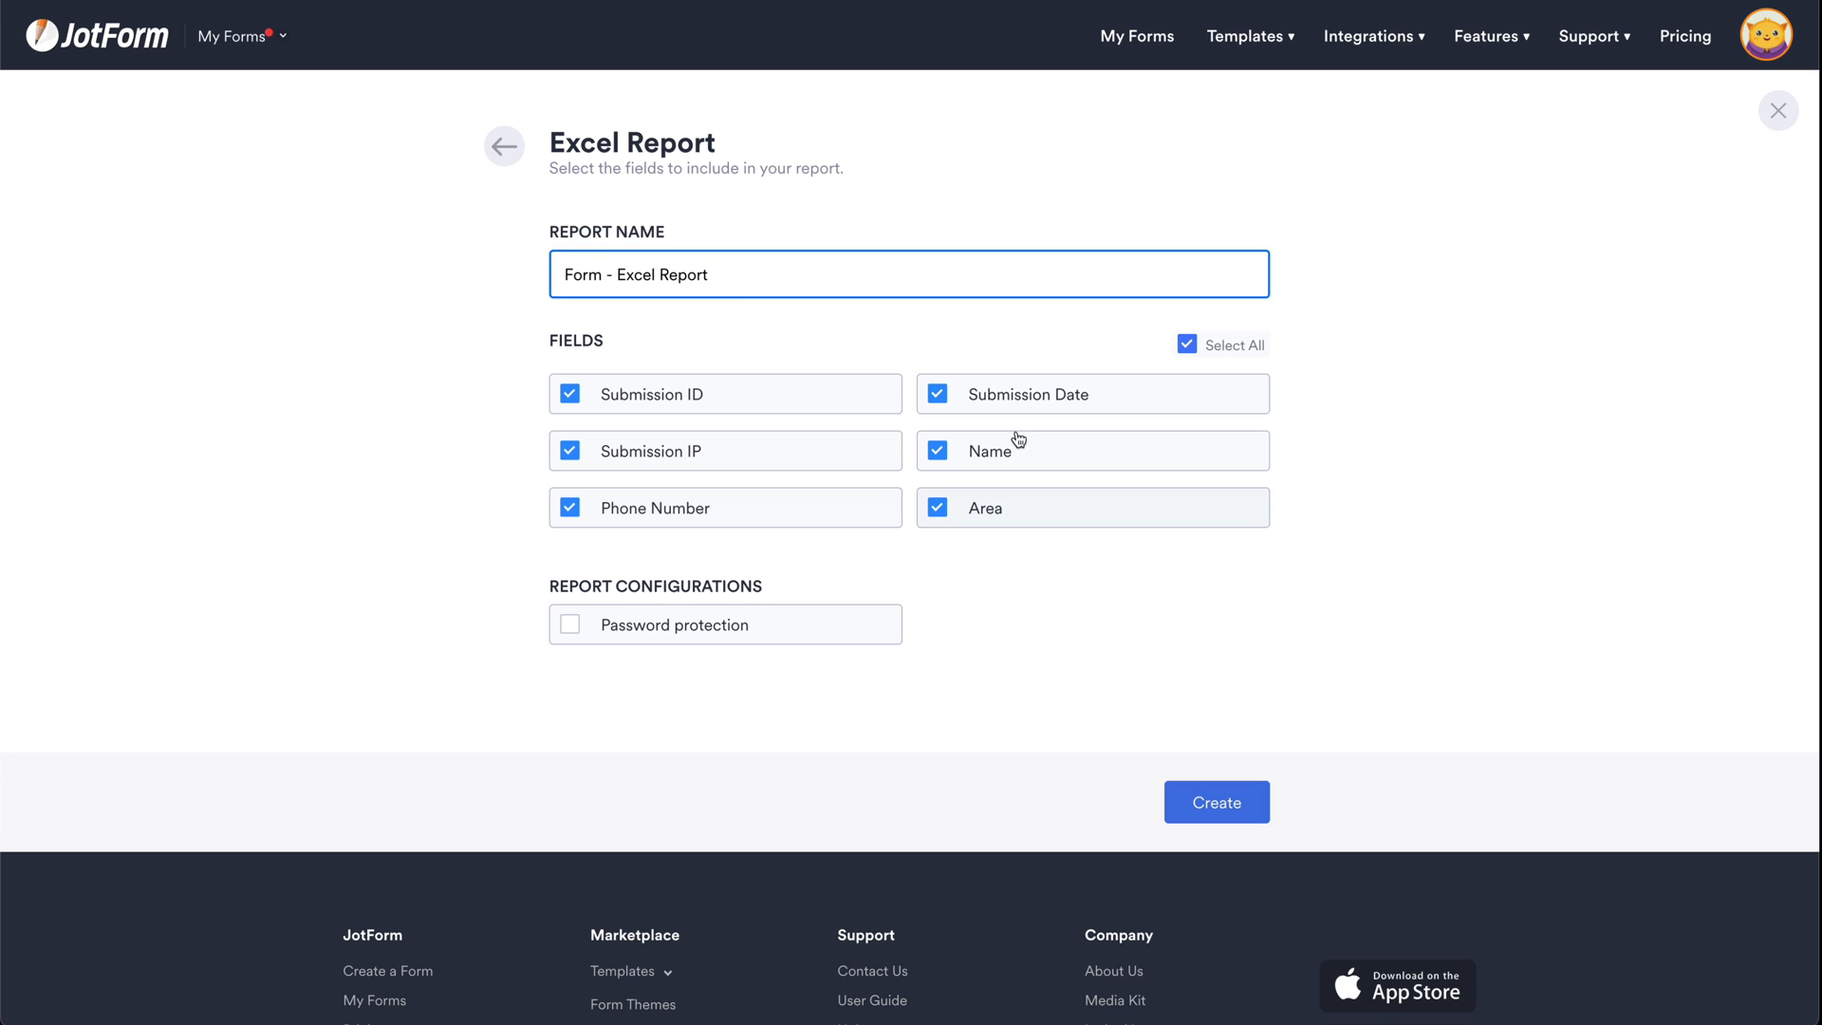
click(569, 450)
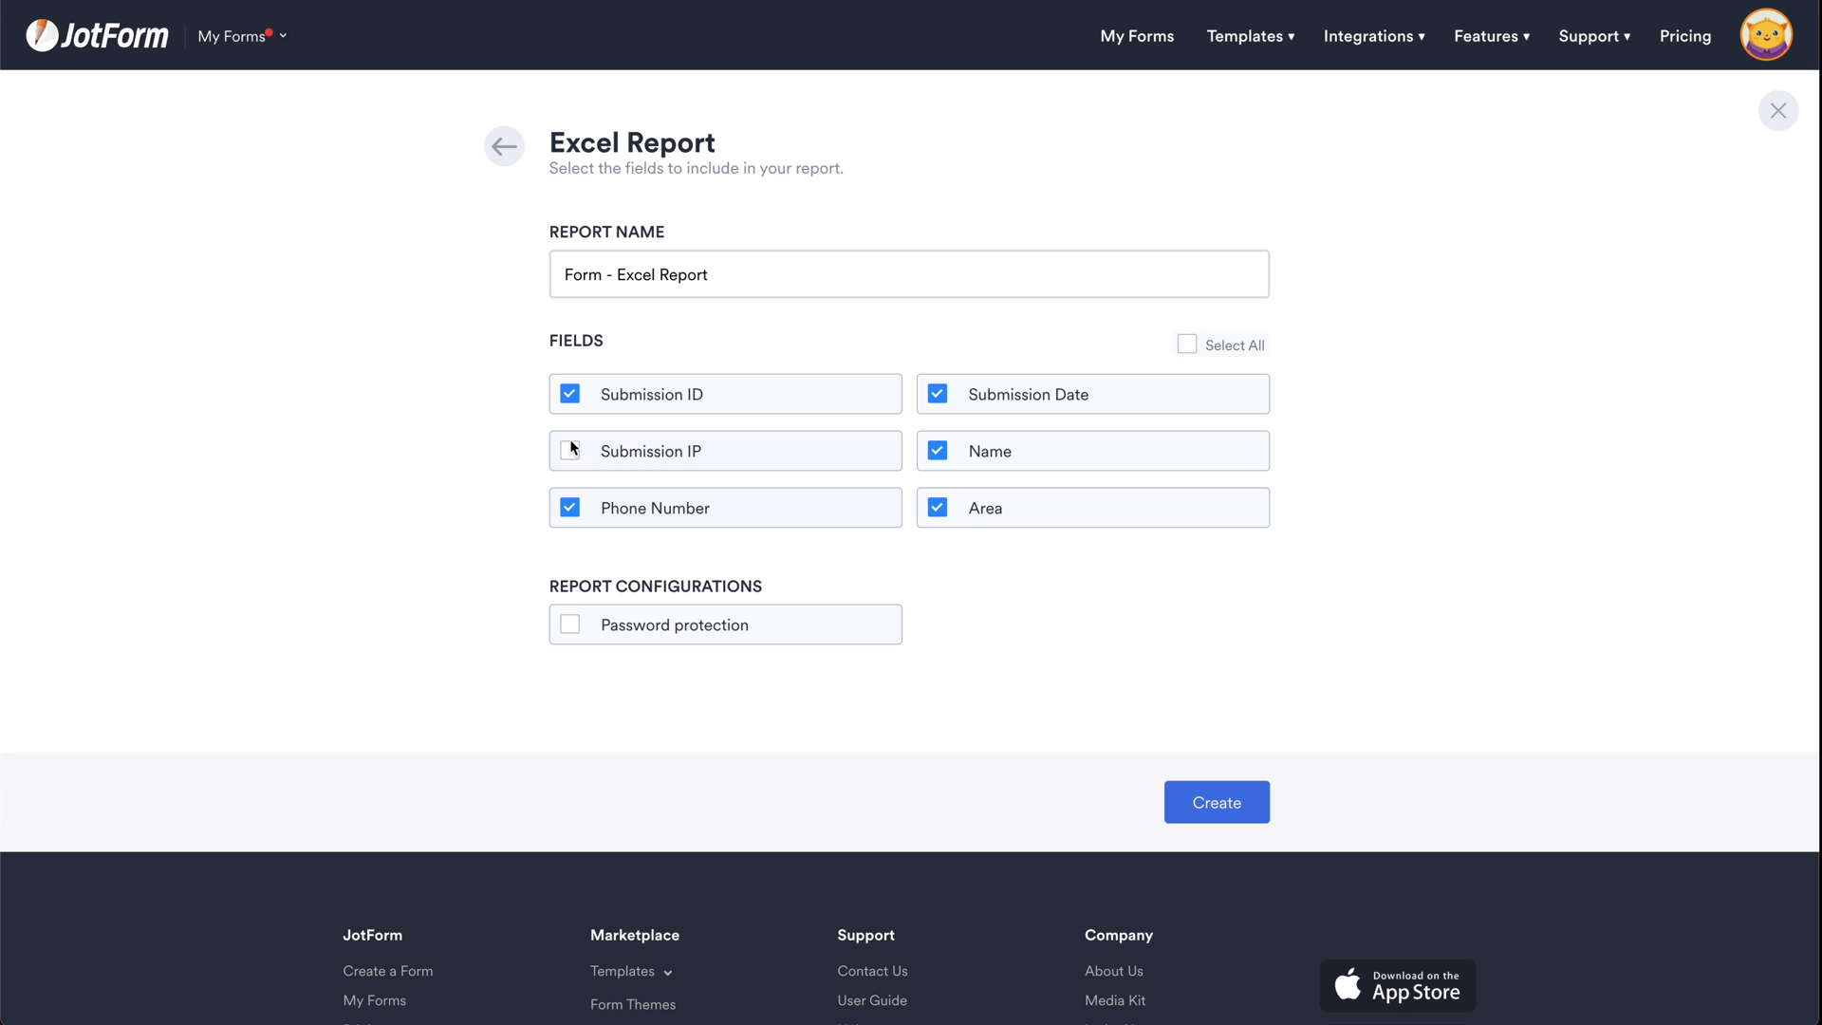
click(570, 450)
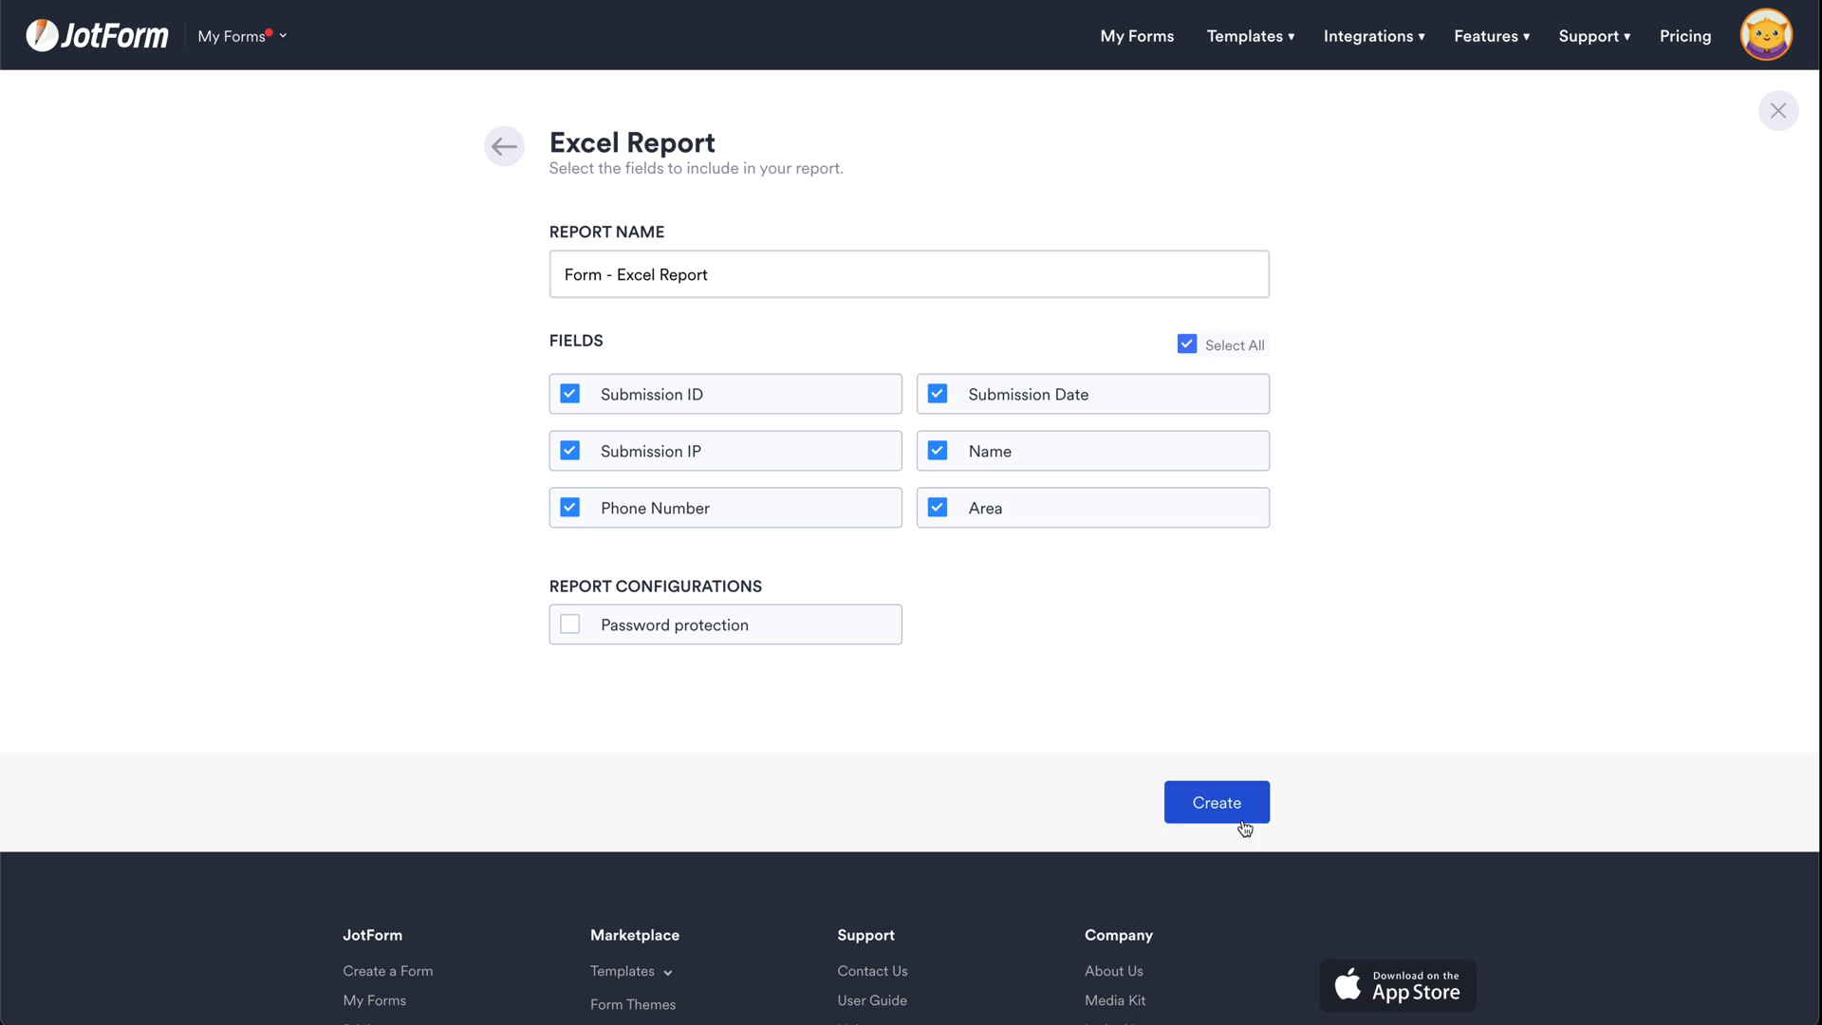
click(1216, 802)
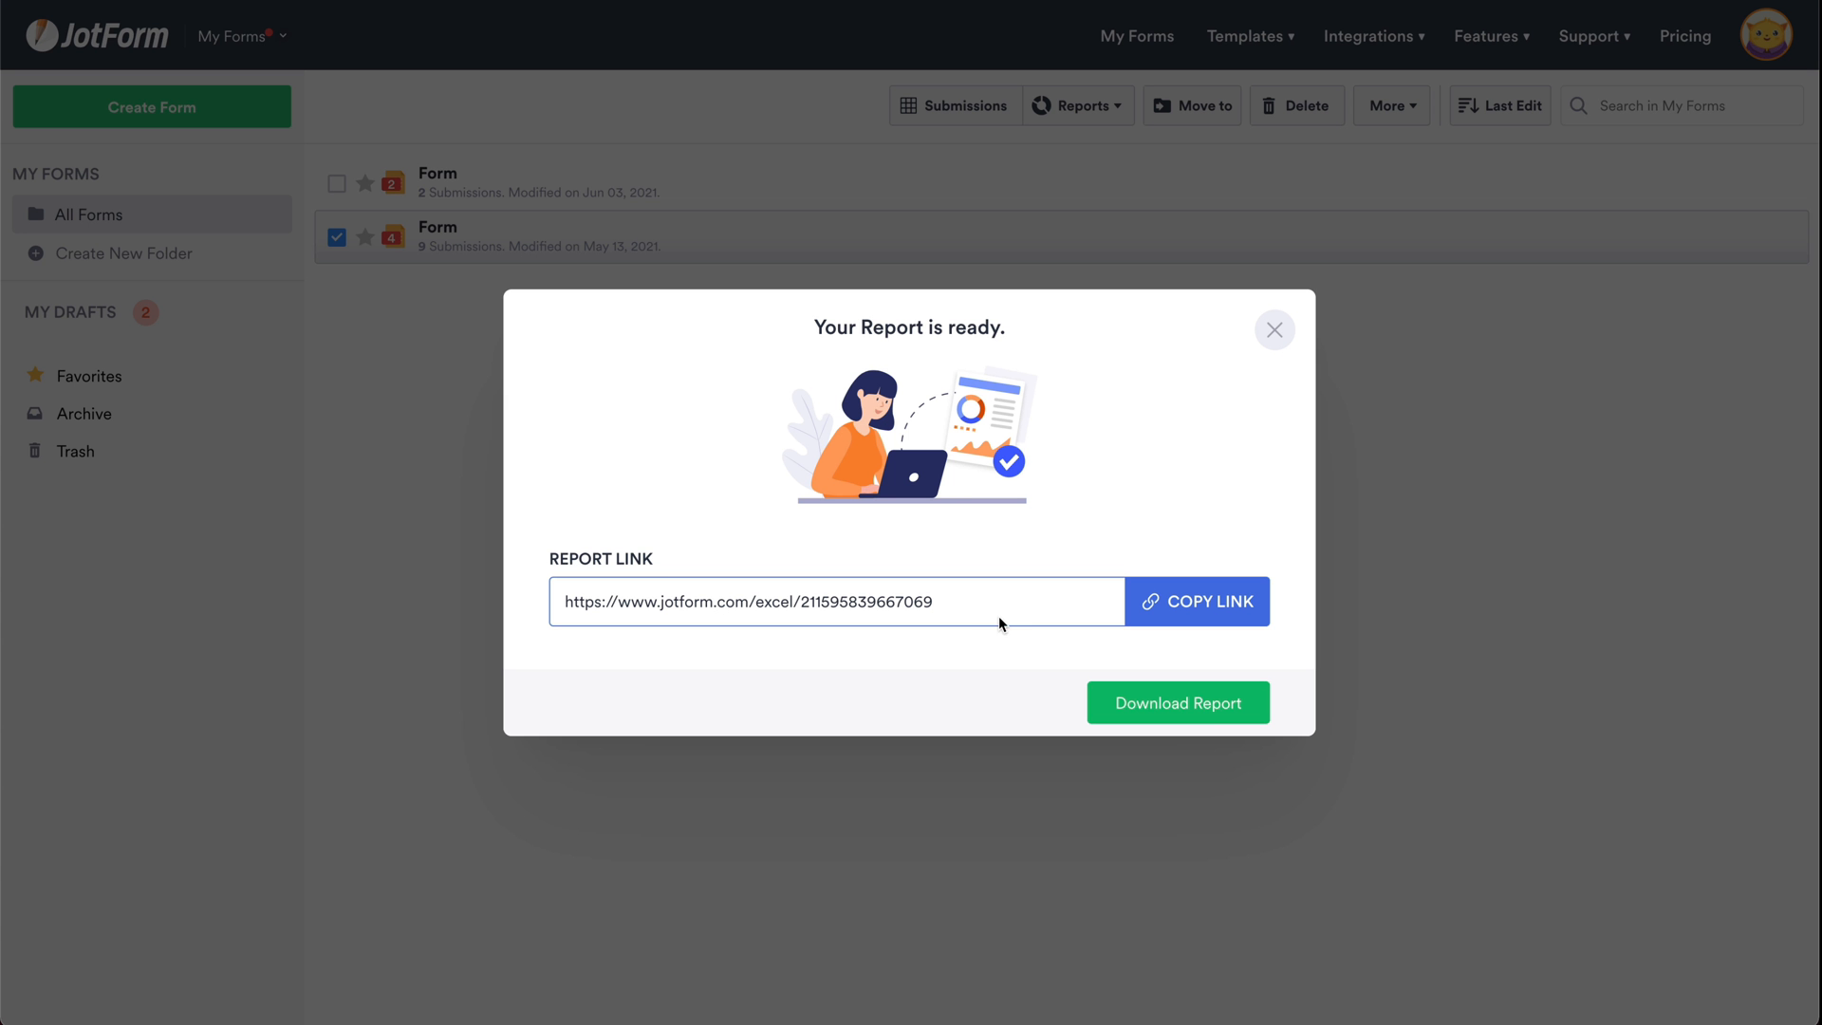
mouse_move(1006, 617)
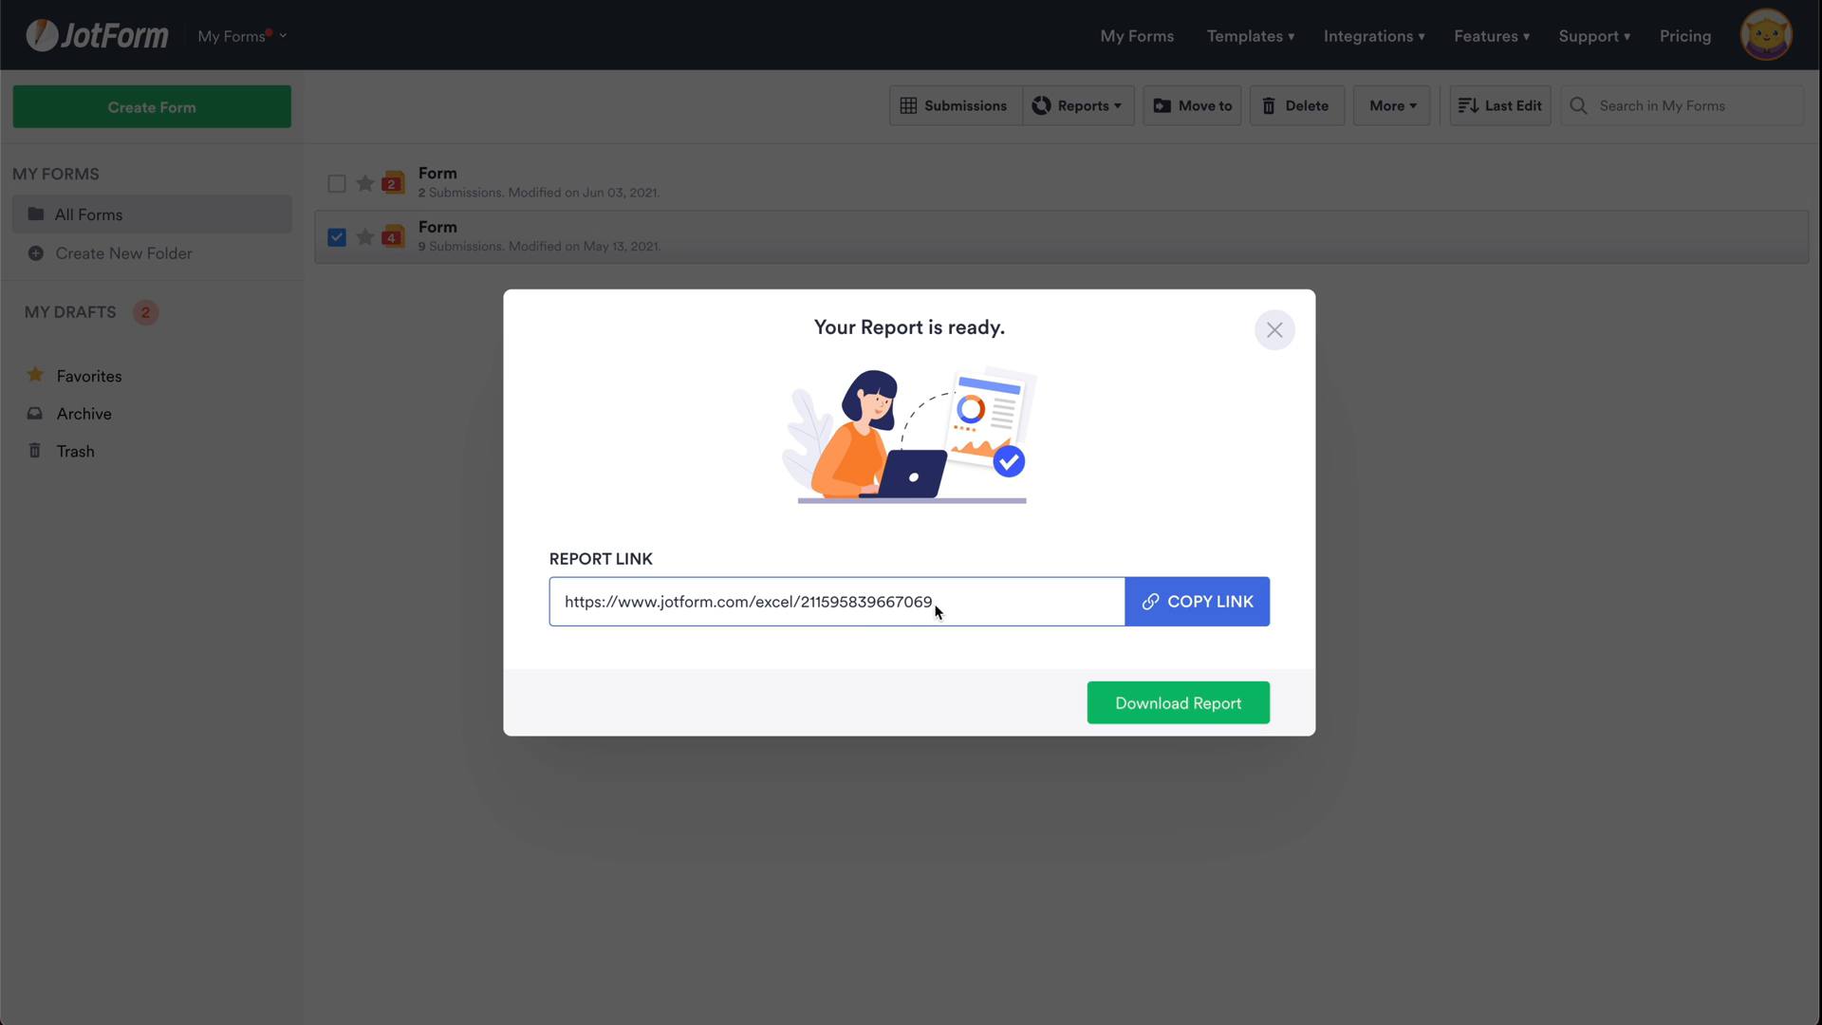
mouse_move(1162, 708)
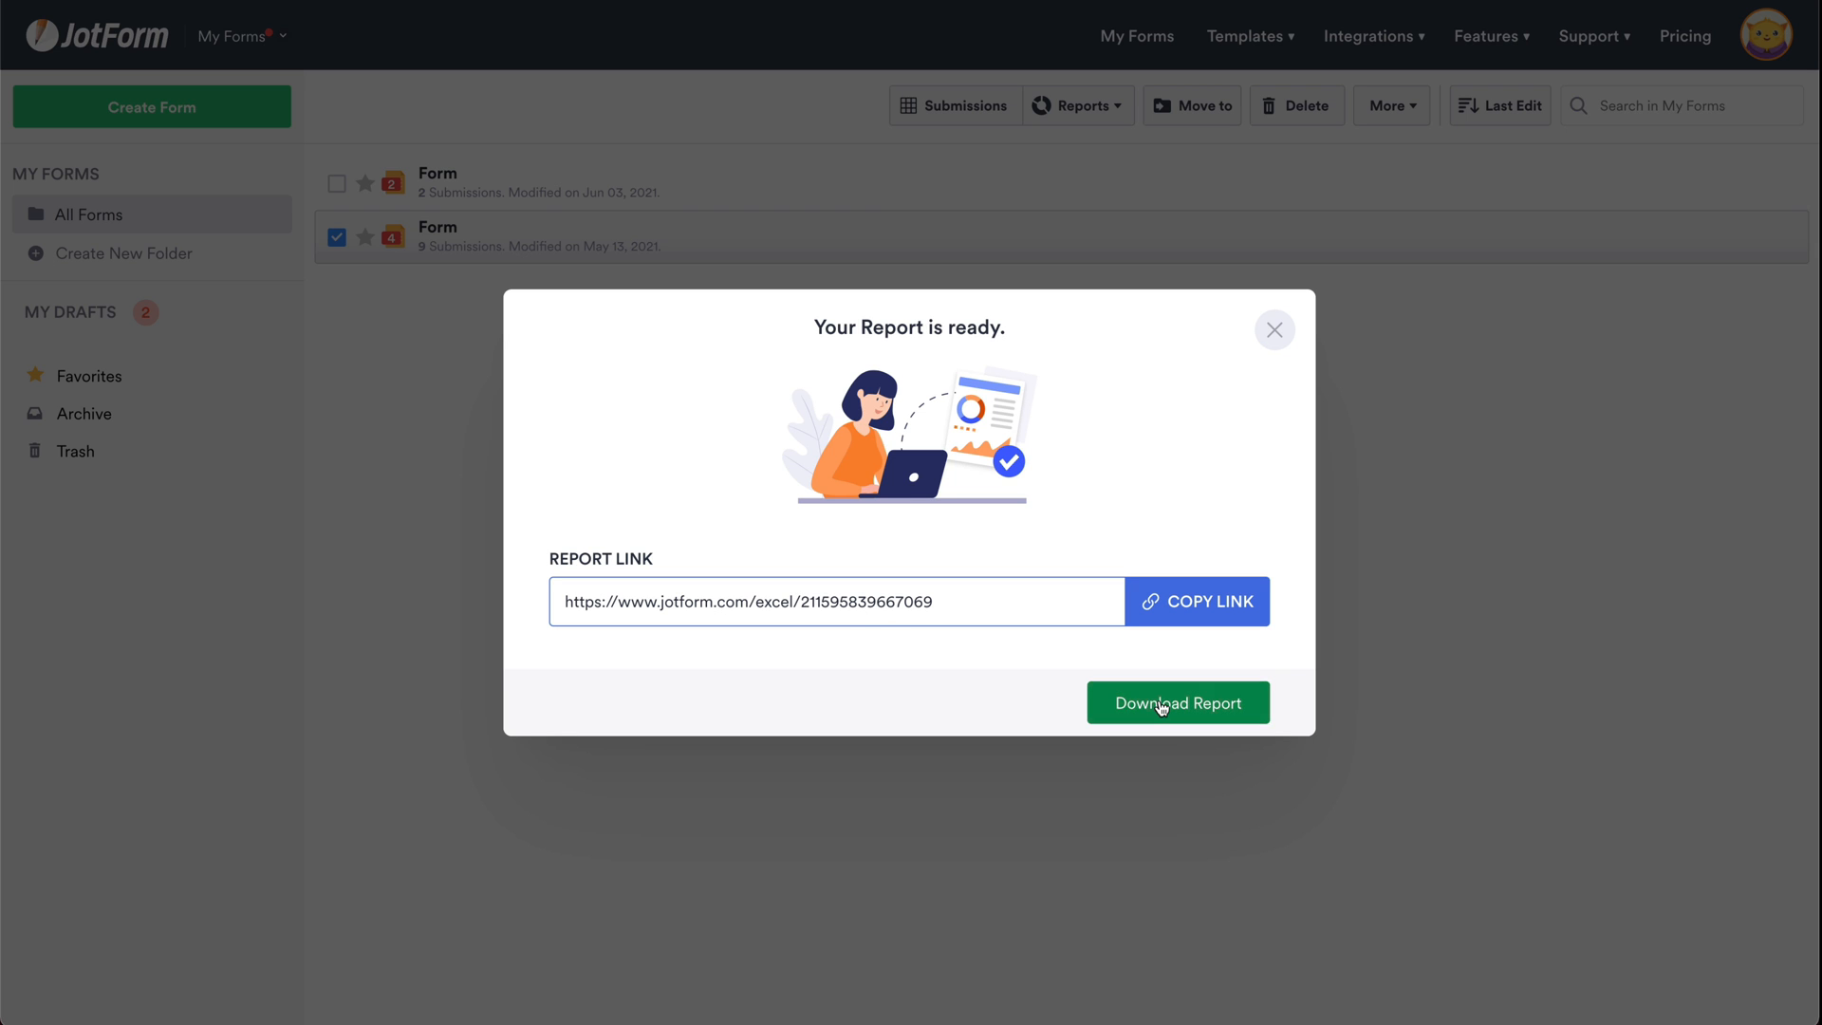
Download the Excel report to the Desktop and close the Report is ready dialog.
click(1178, 703)
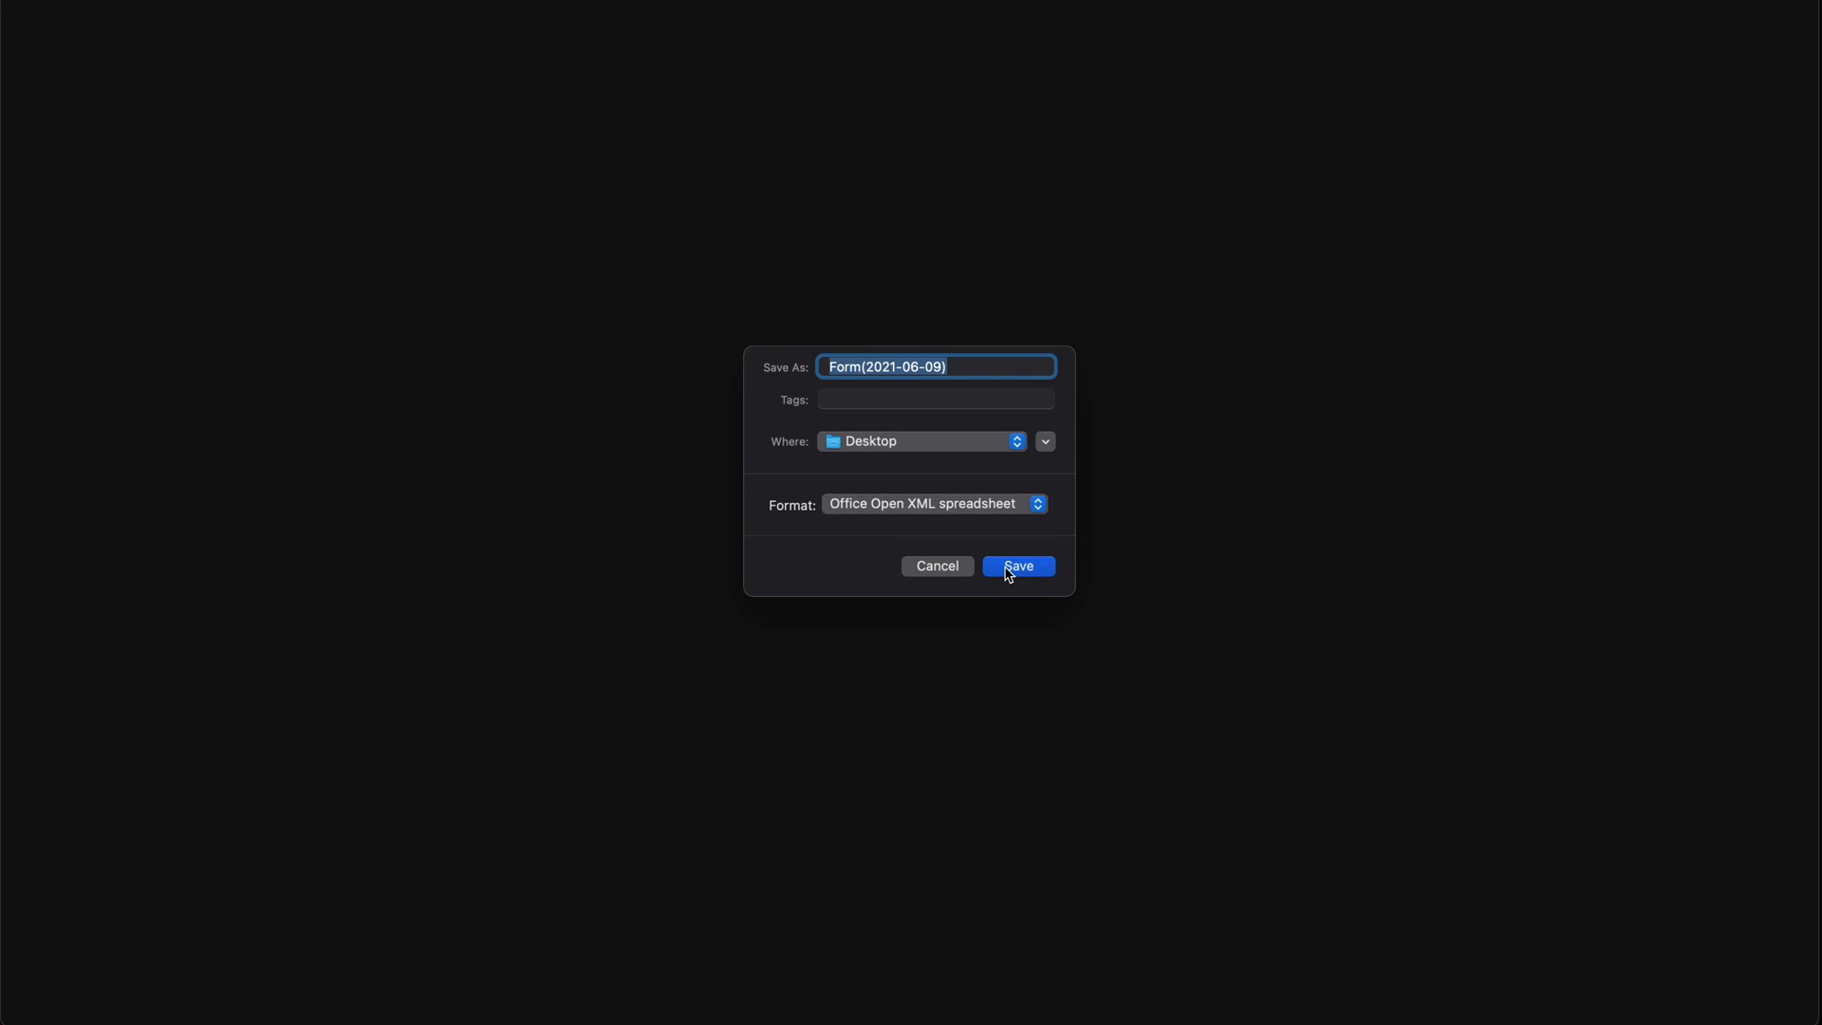
click(1018, 566)
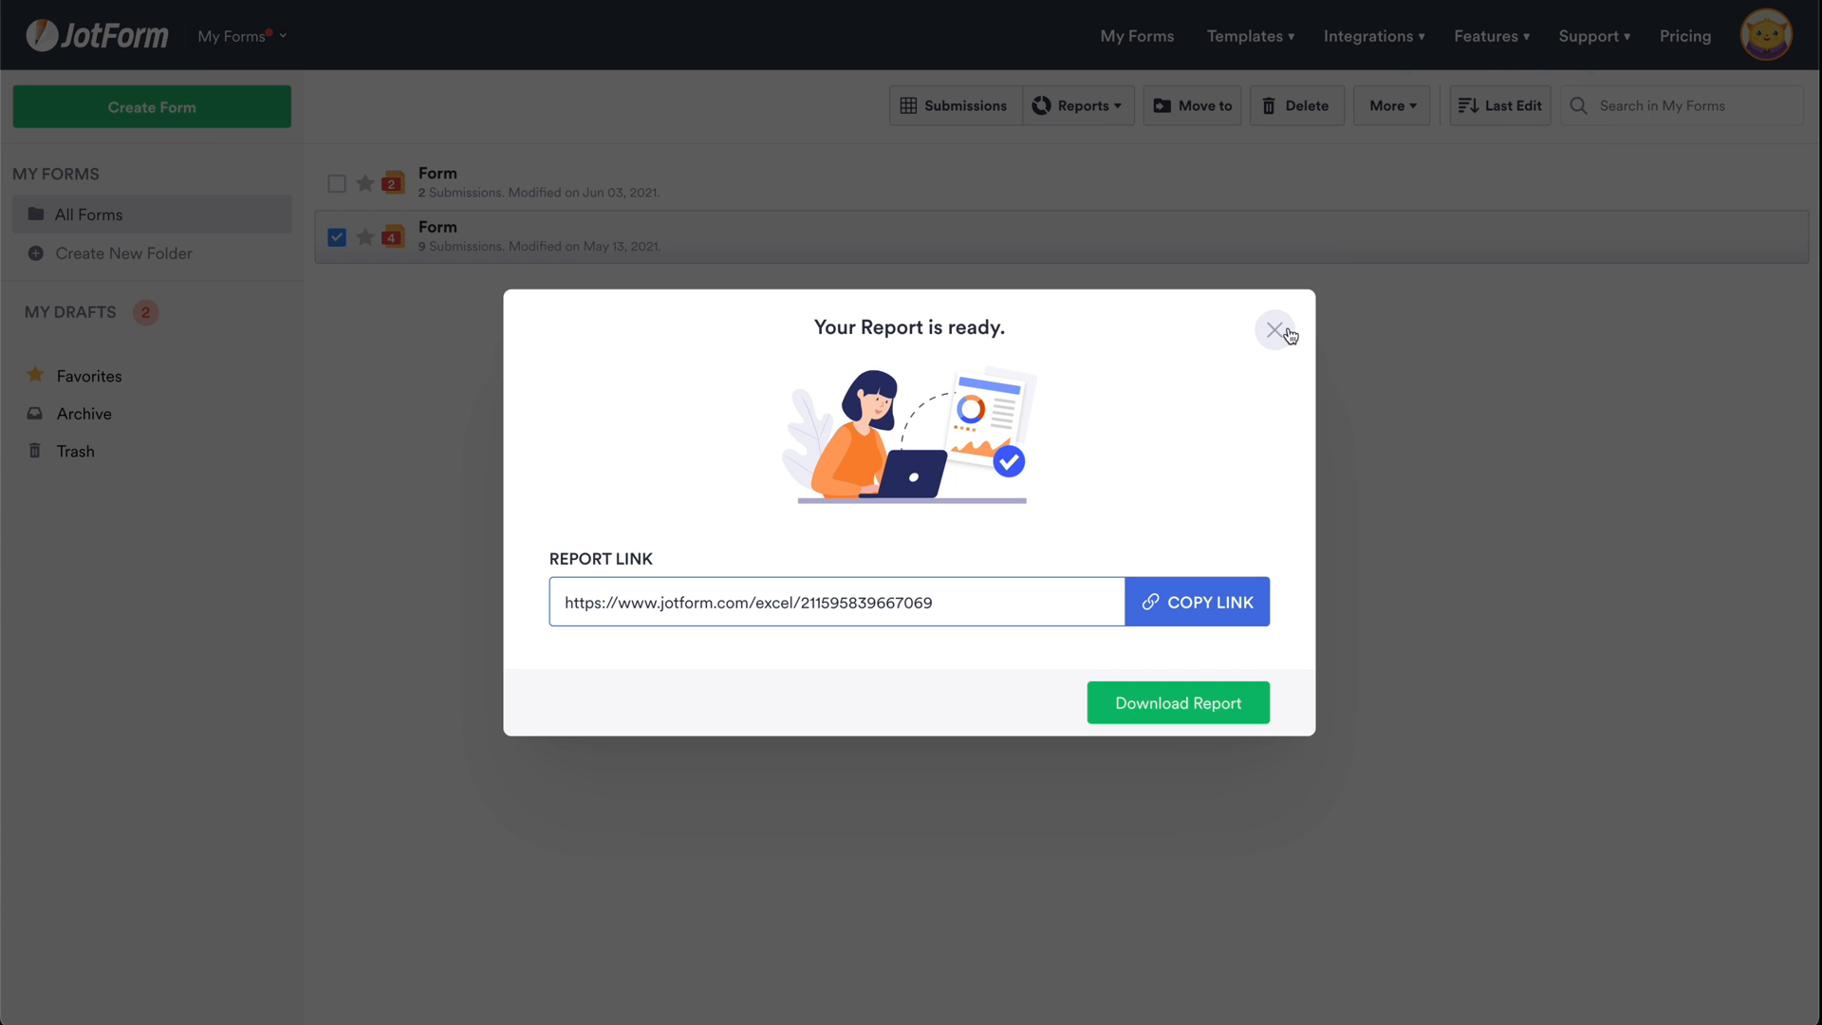
click(1275, 329)
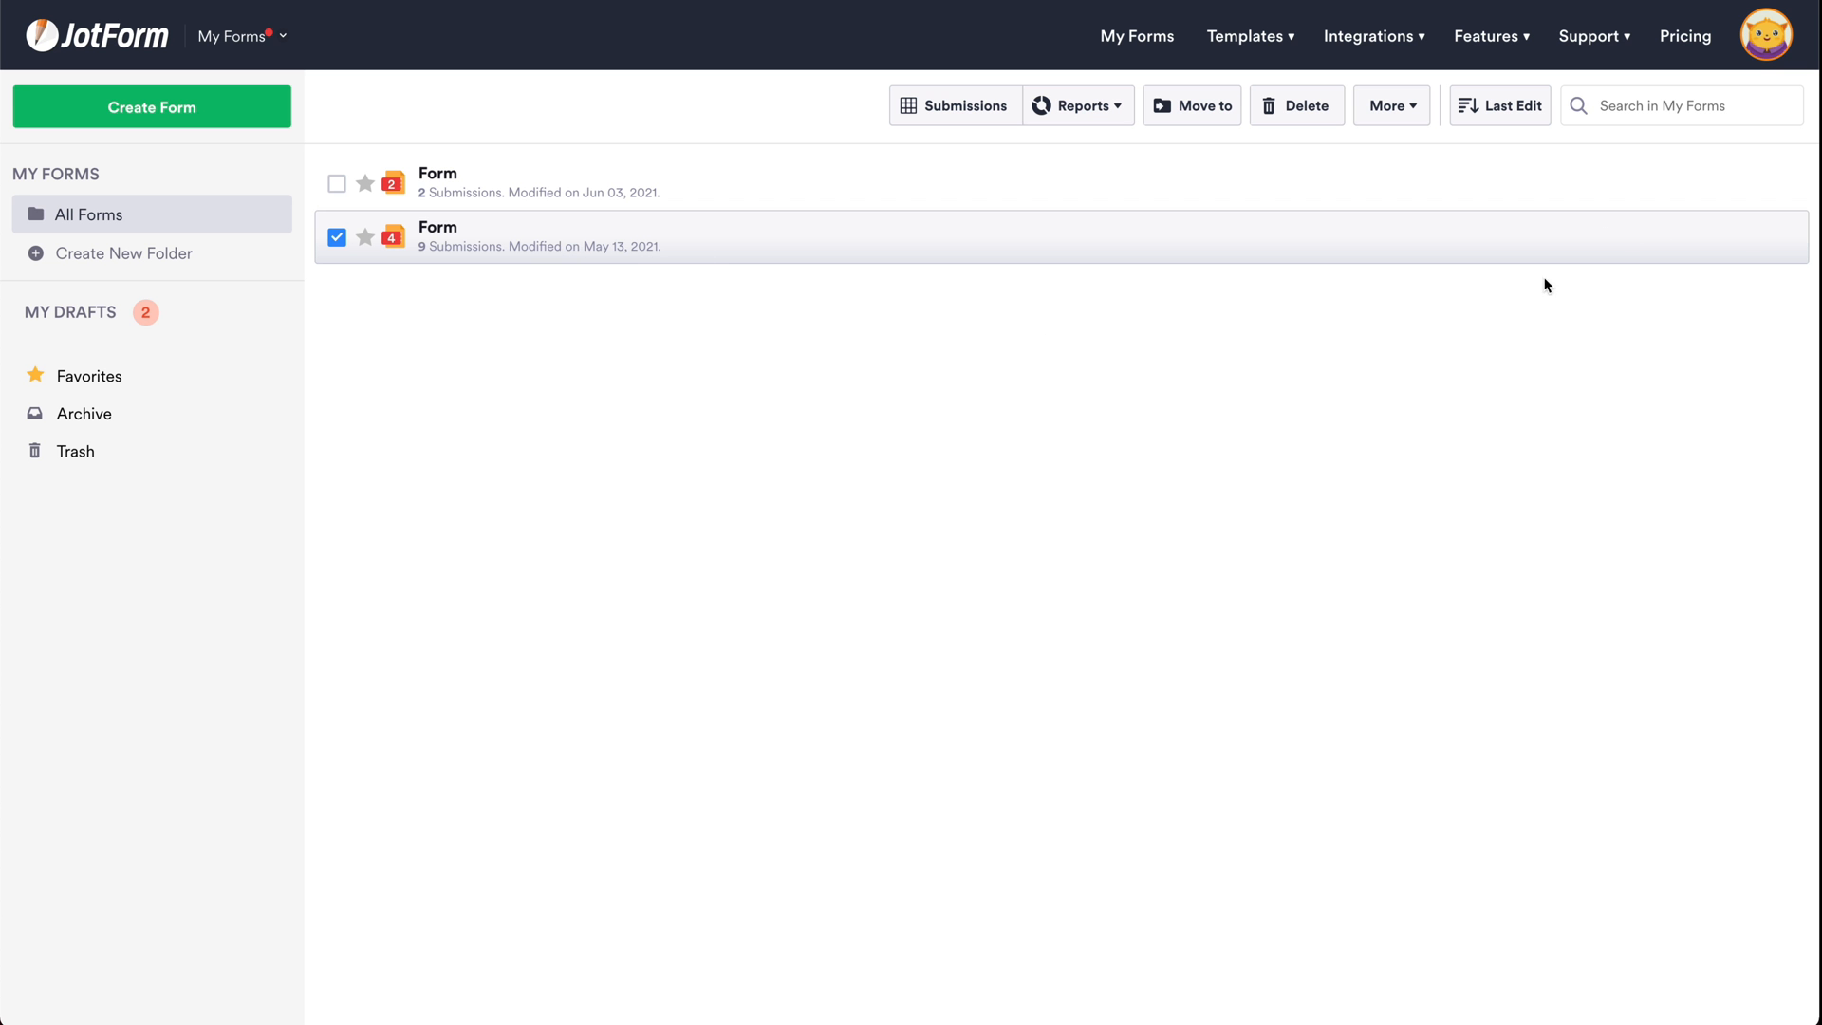
mouse_move(1145, 257)
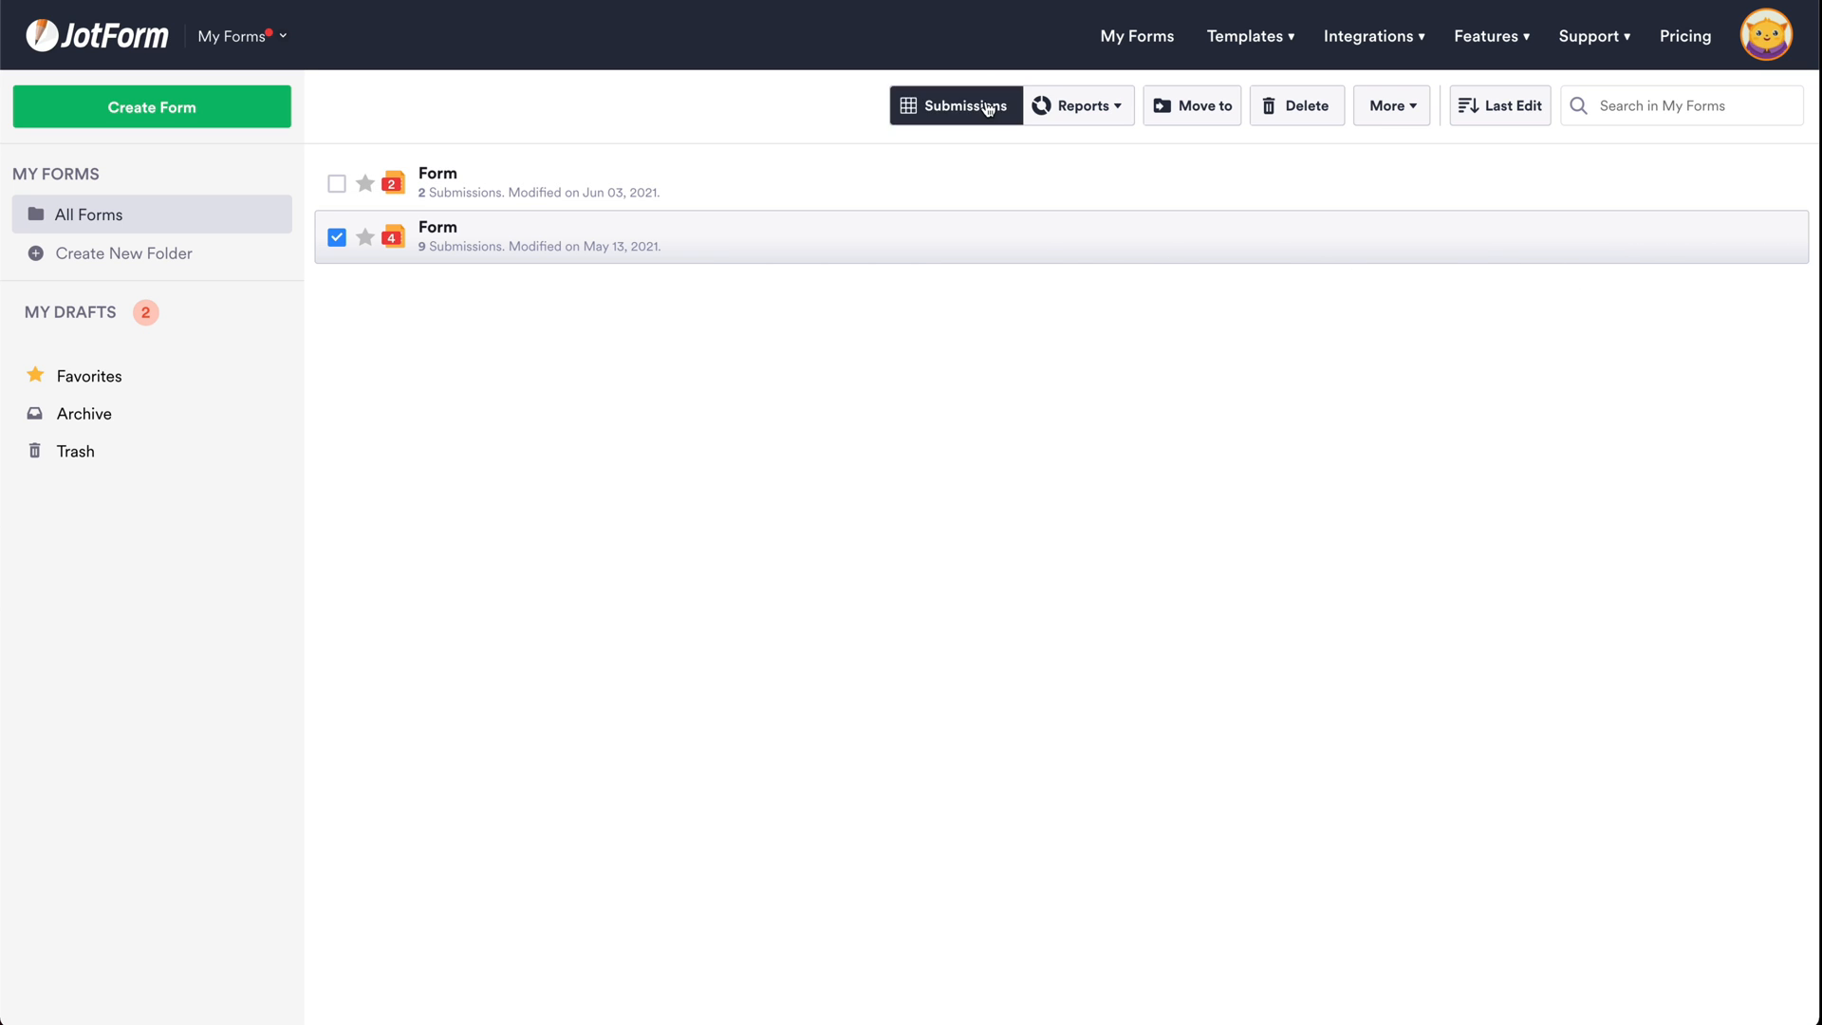
Show the nine submissions in JotForm Tables for All time and open Download All options.
click(959, 106)
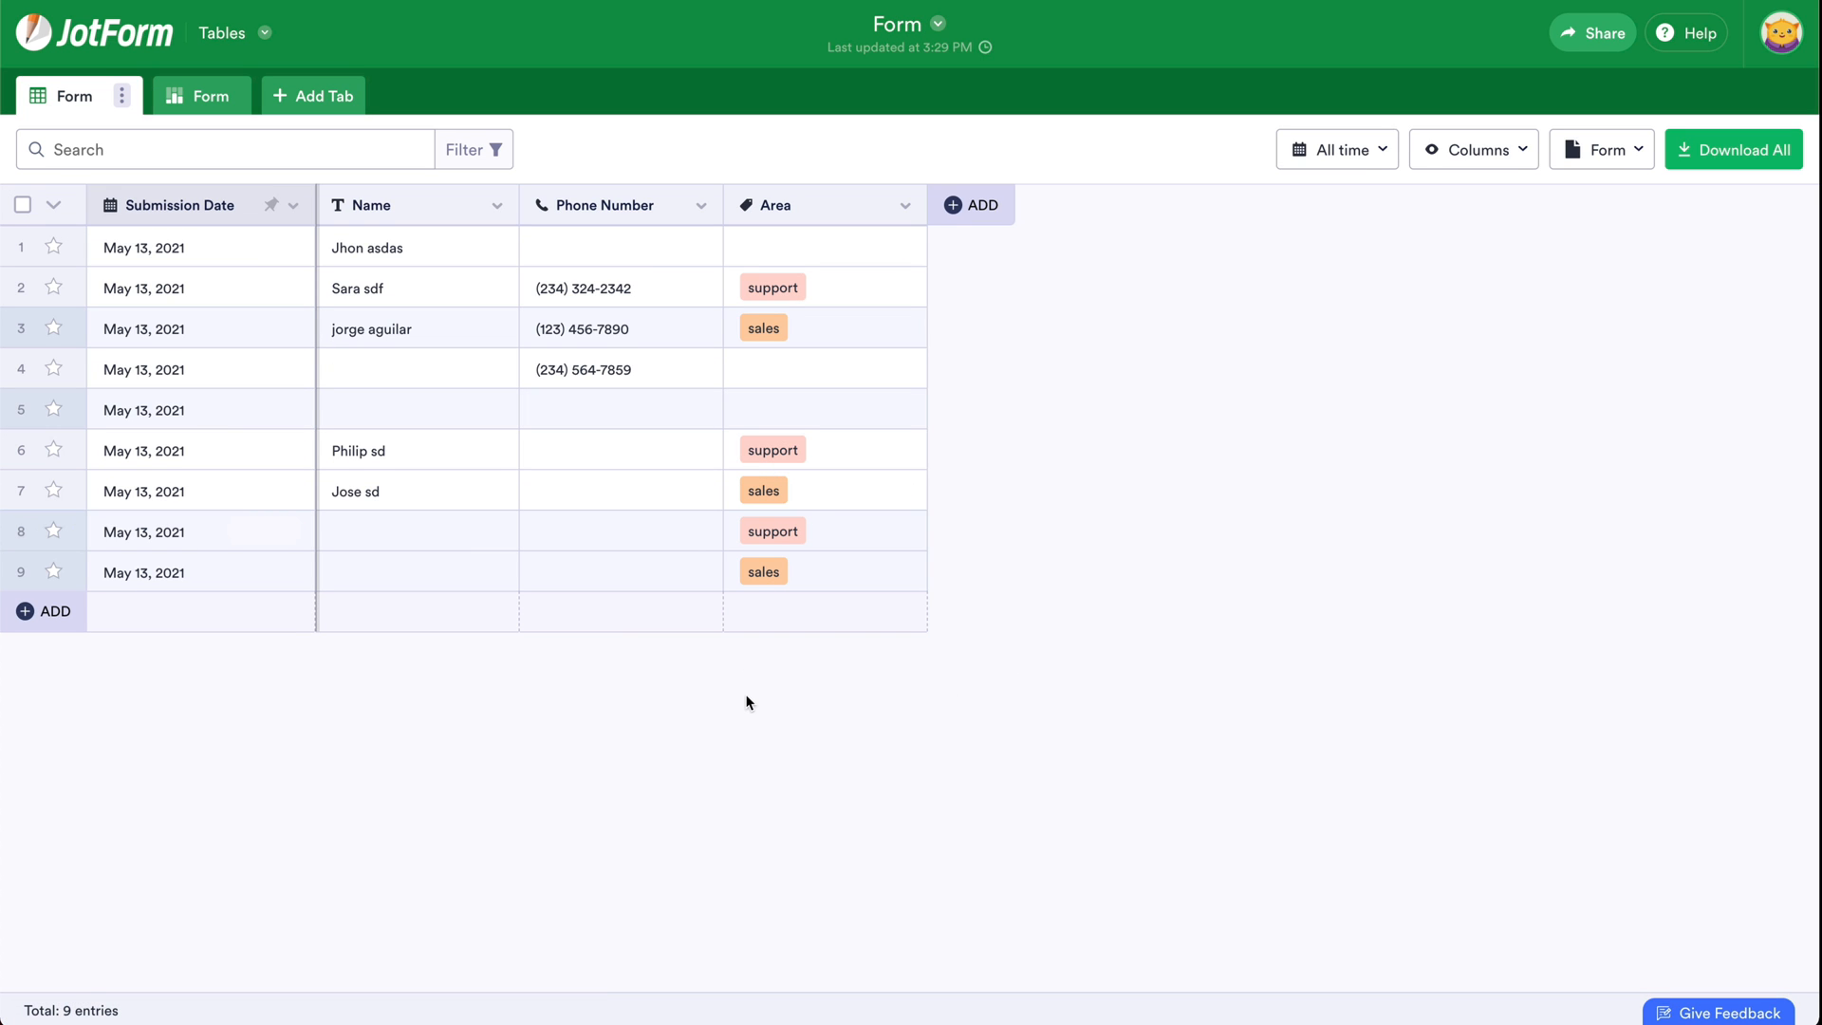
mouse_move(1289, 384)
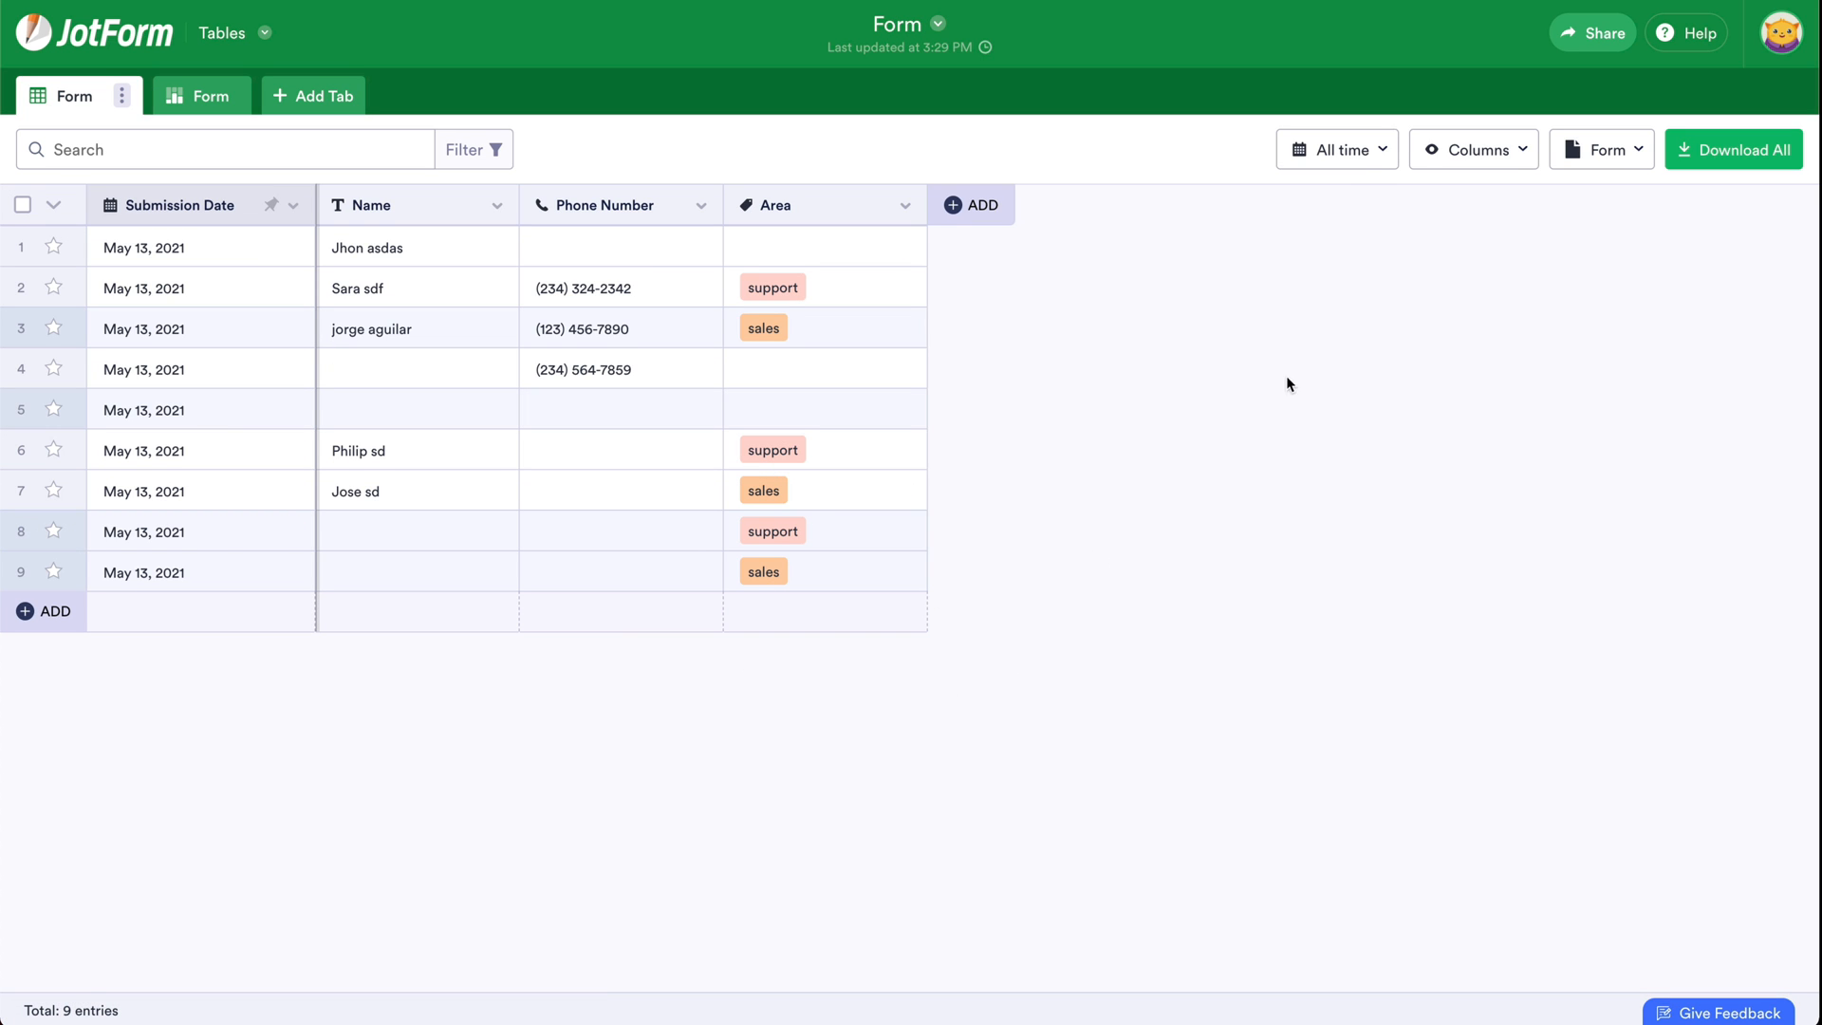
click(1337, 149)
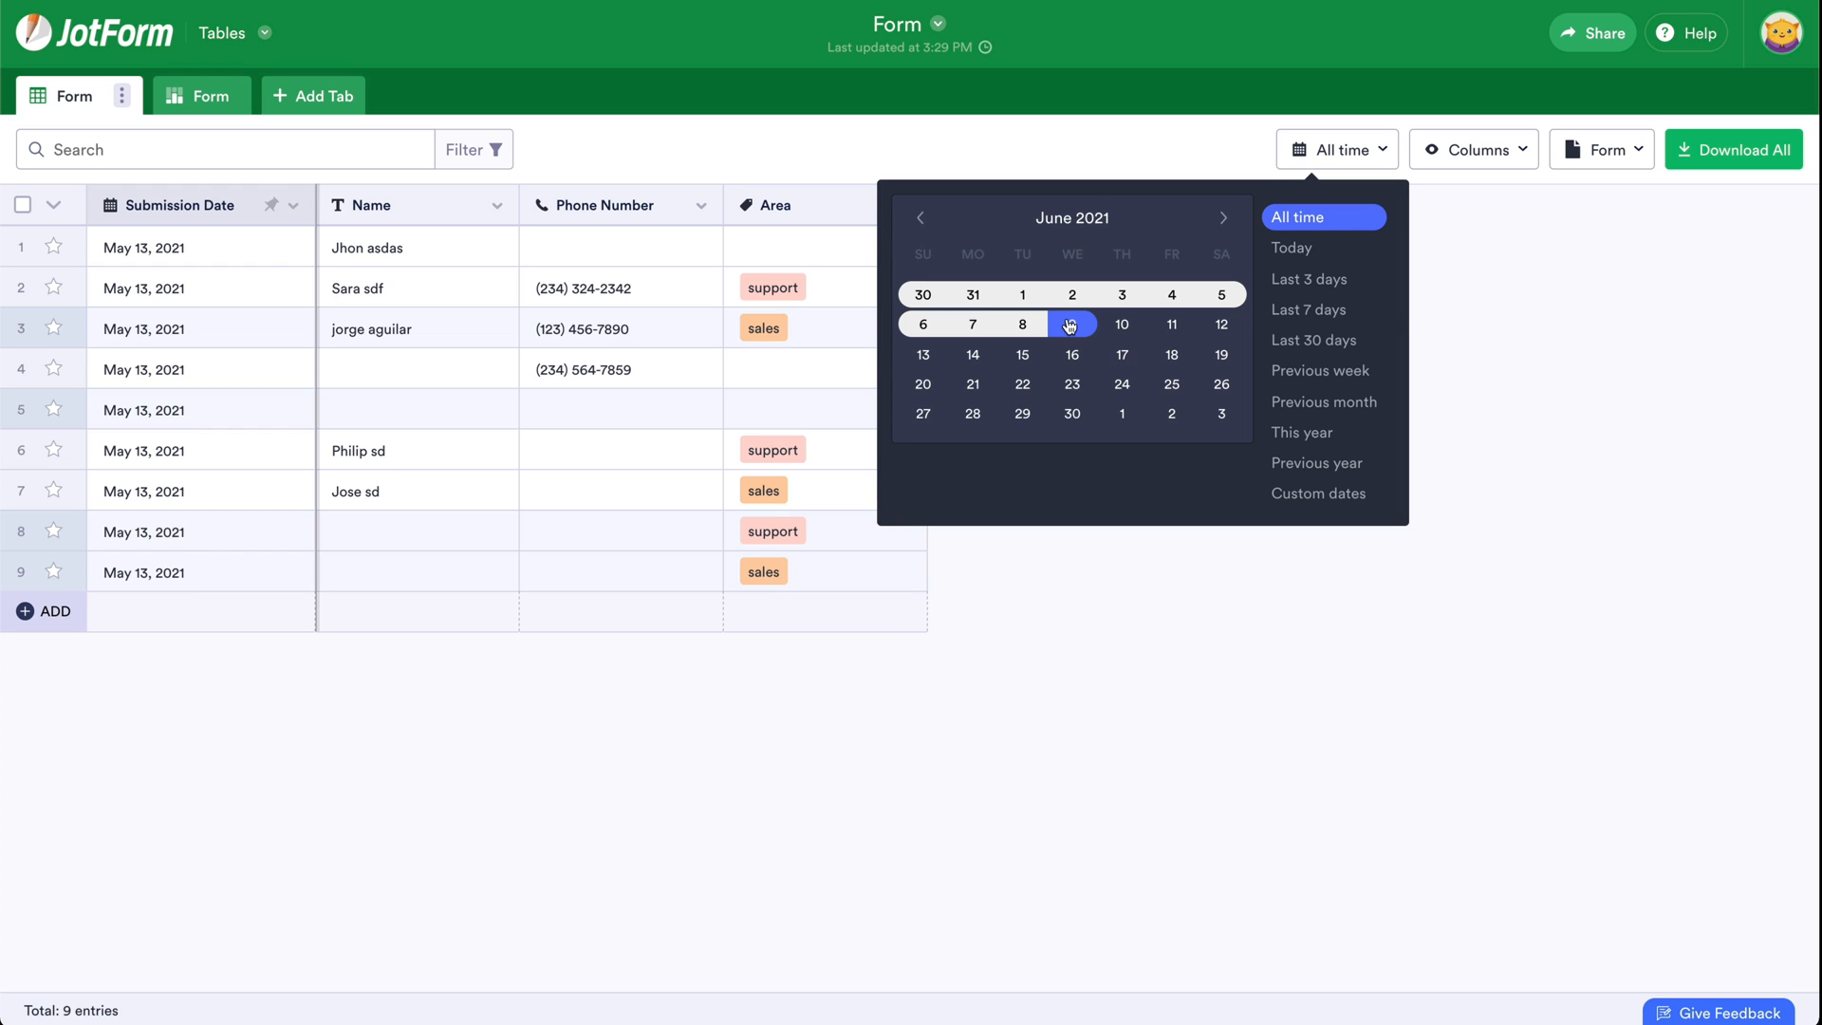
click(1071, 324)
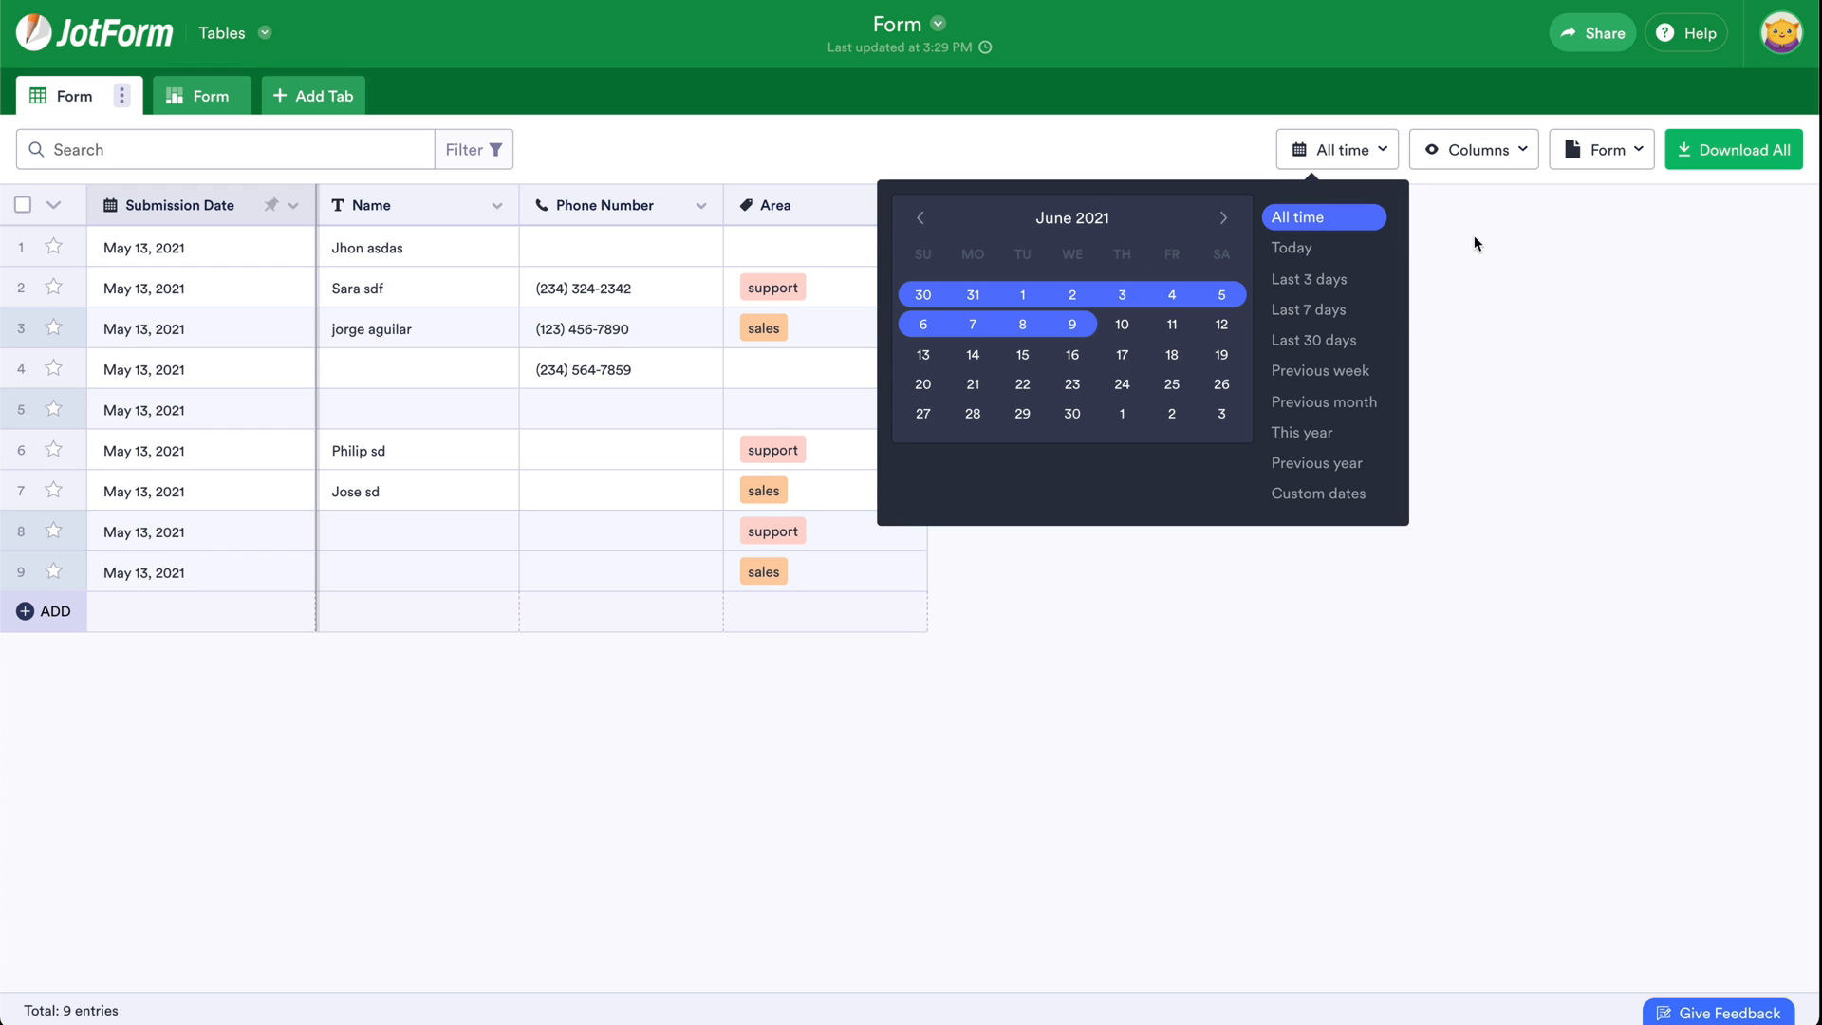
click(1735, 150)
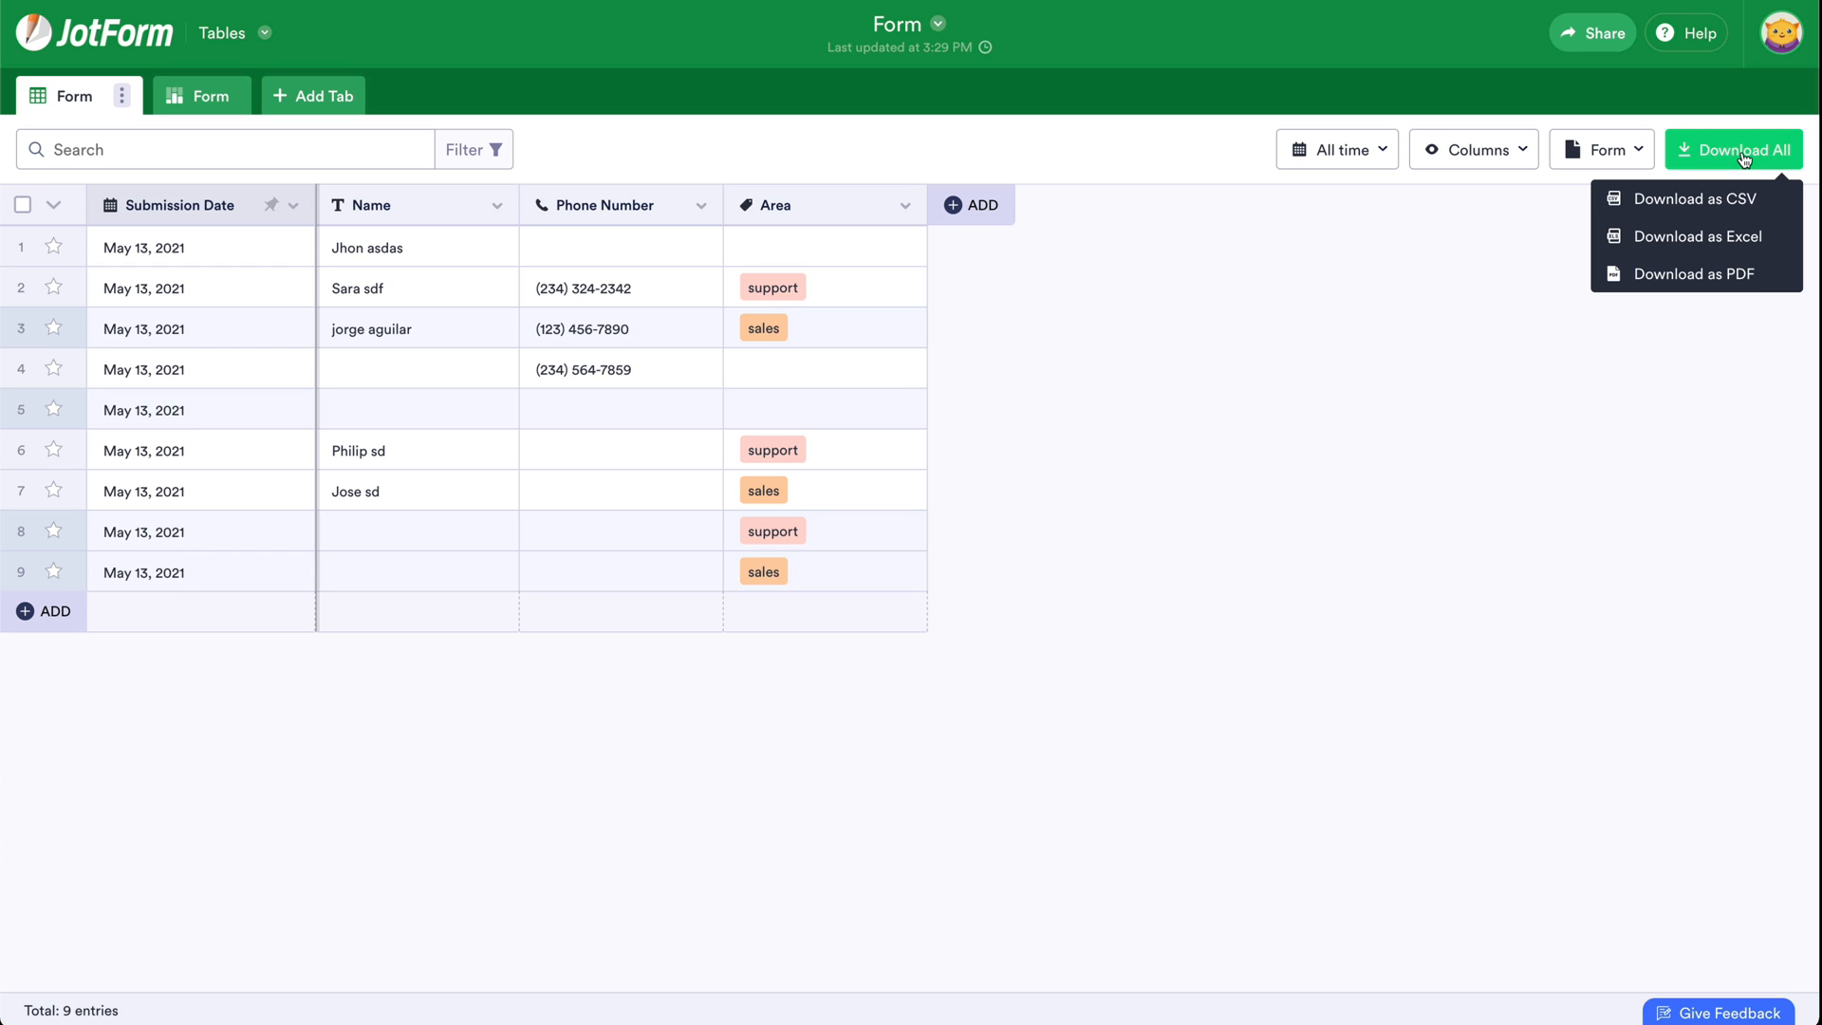
Download all submissions as Excel and save the spreadsheet to the Desktop.
click(1695, 236)
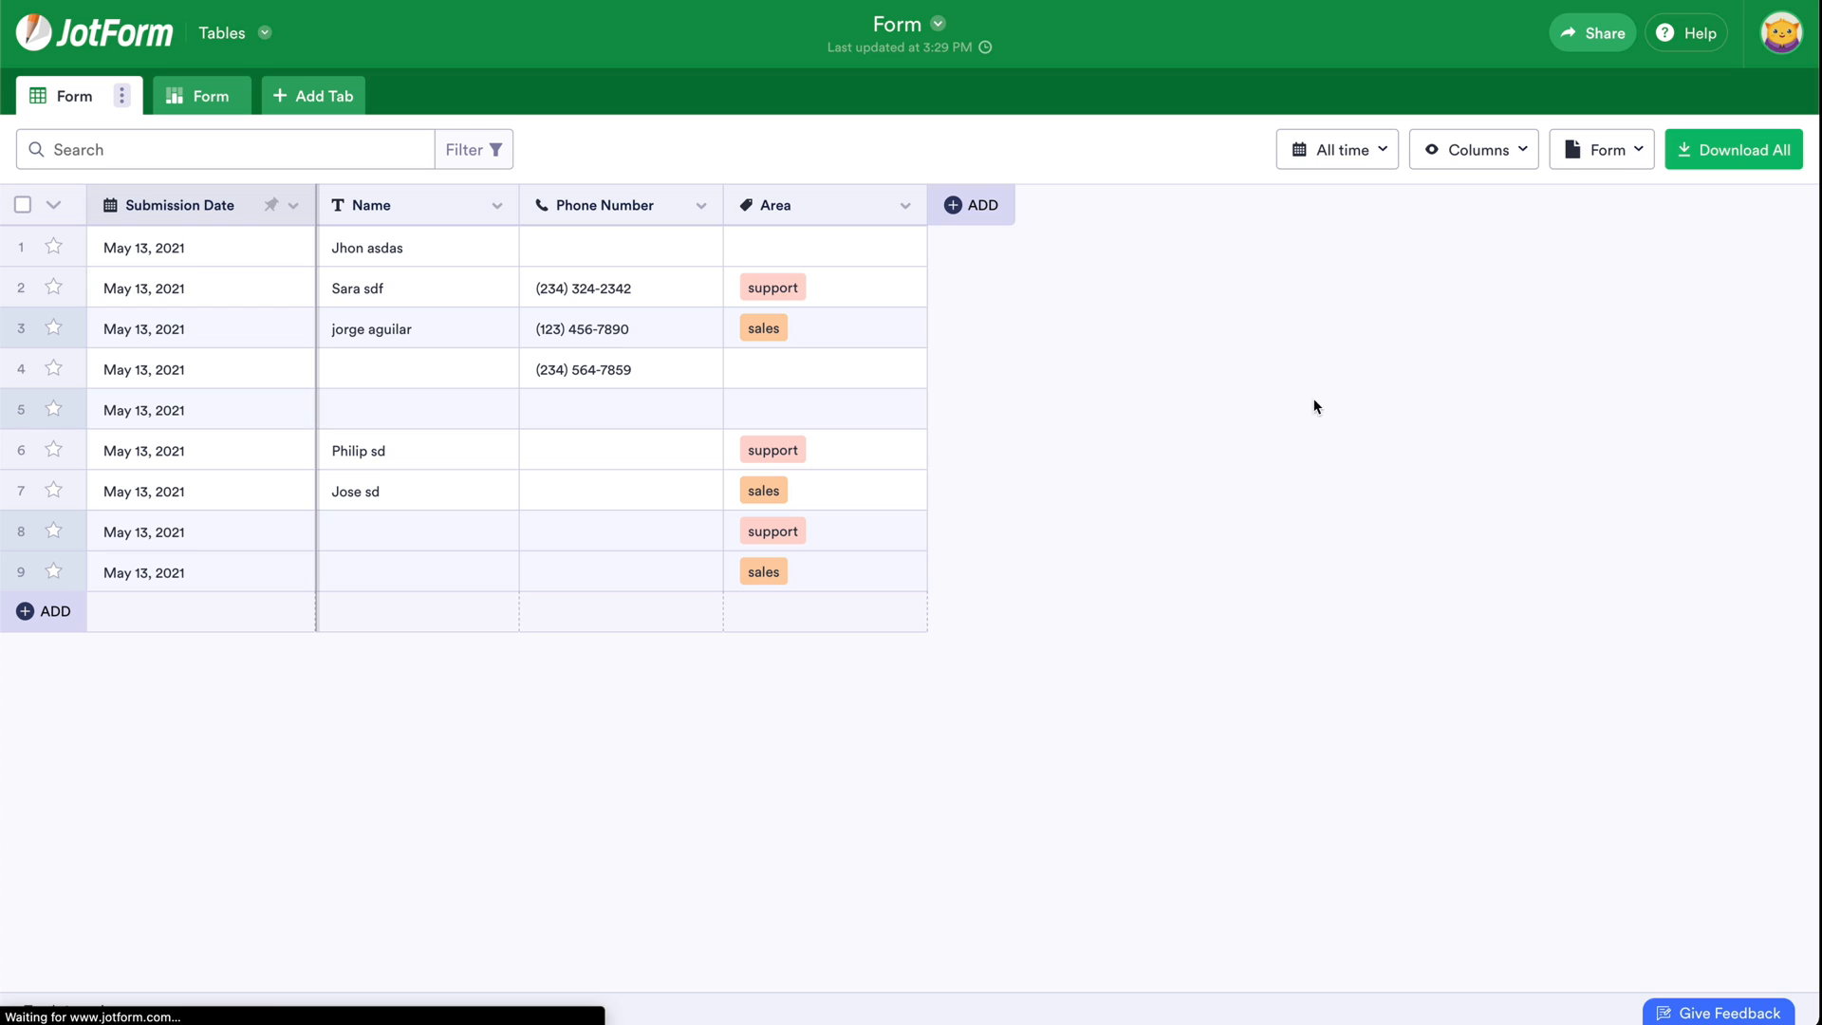
click(1733, 149)
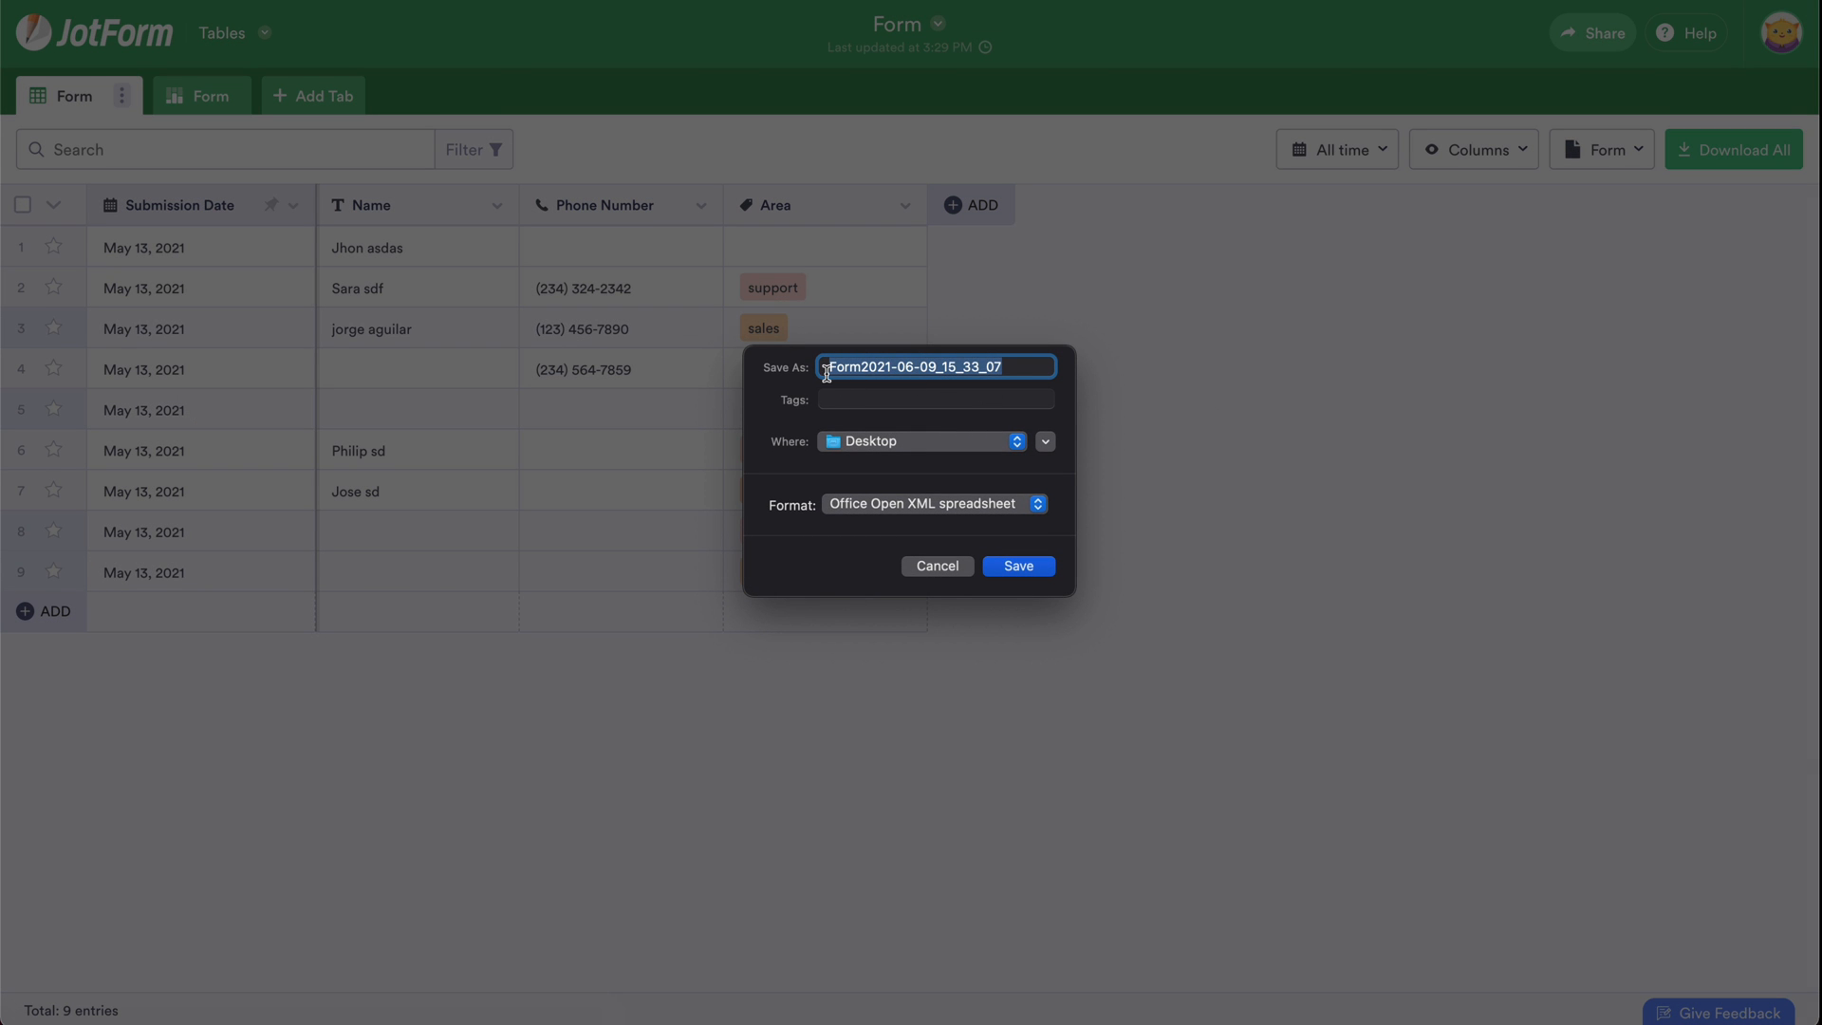
click(1018, 565)
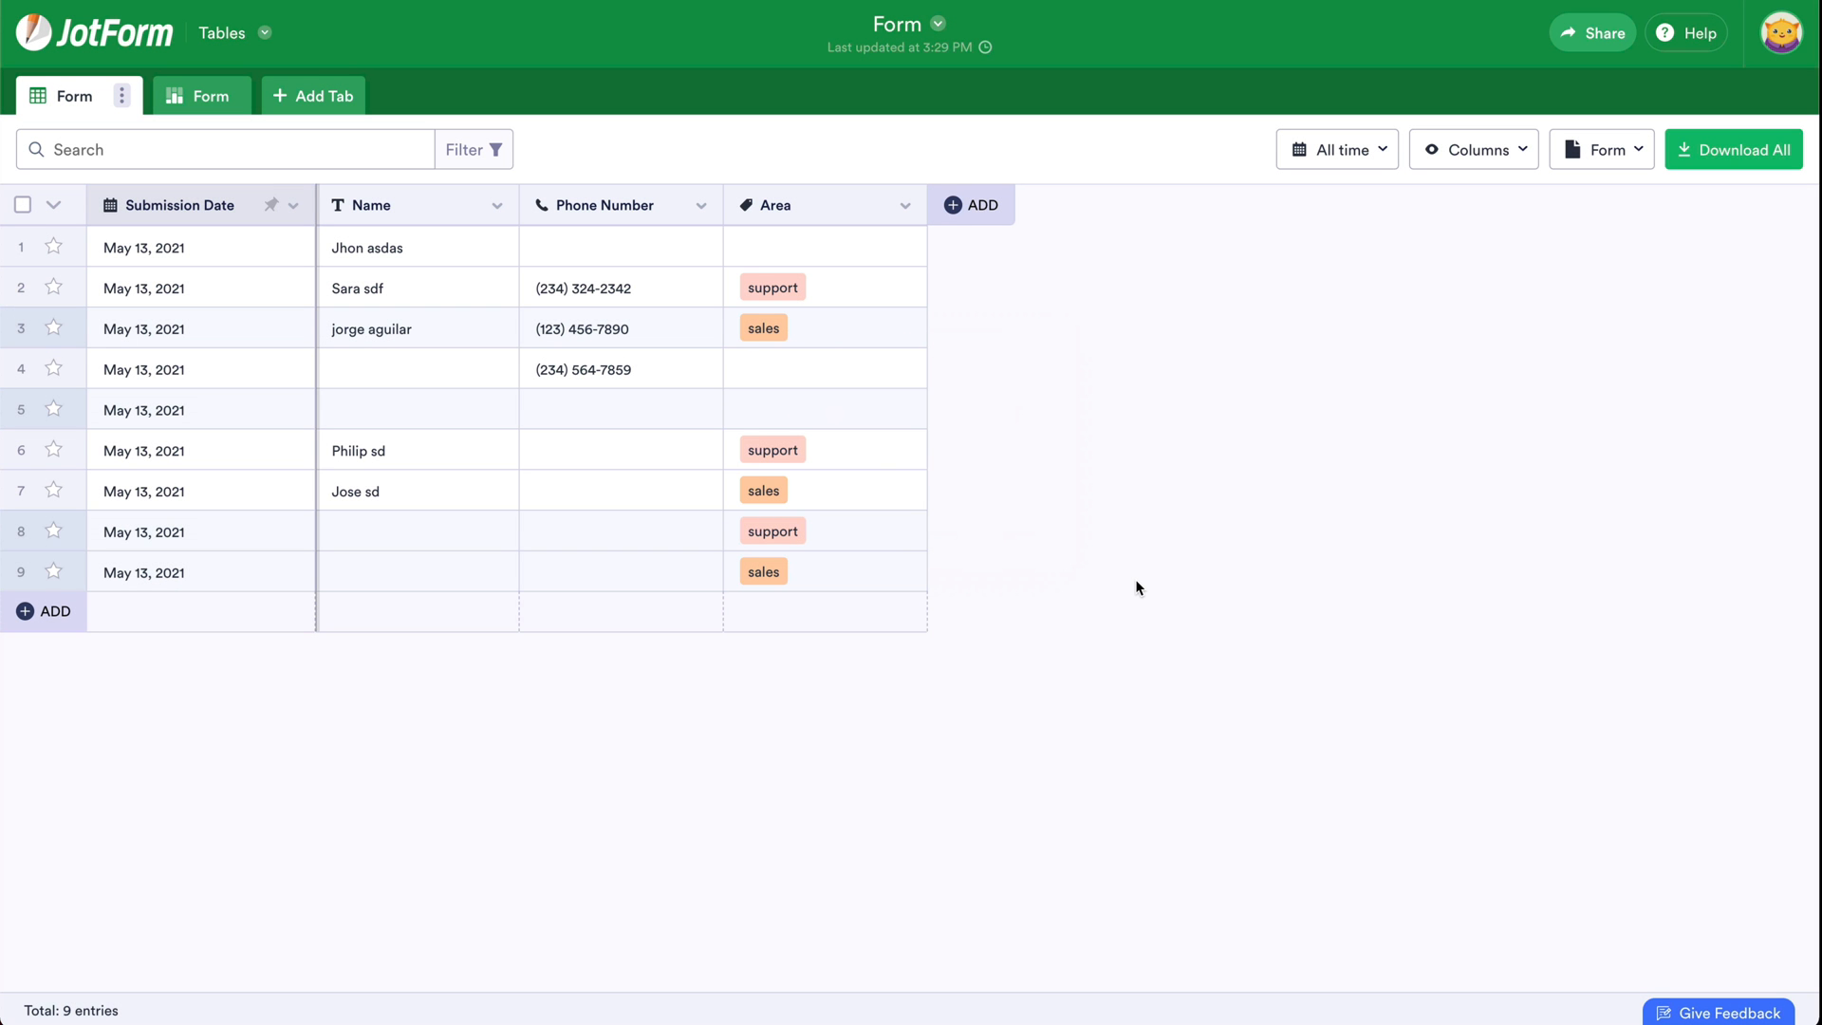